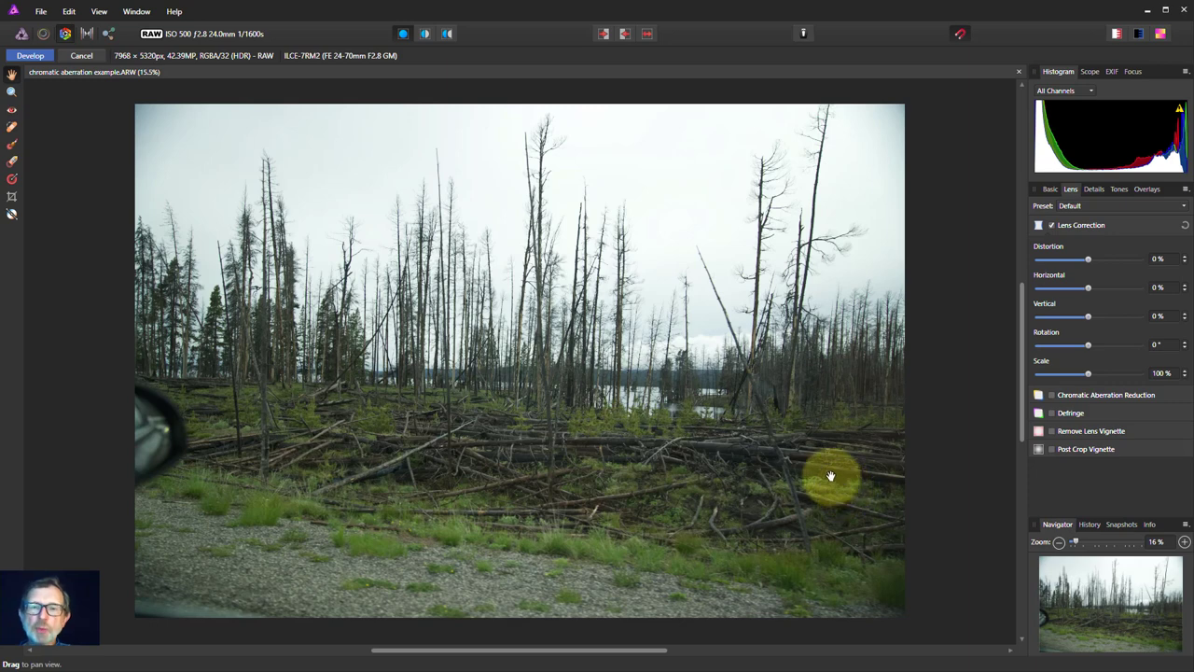
pyautogui.moveTo(854, 481)
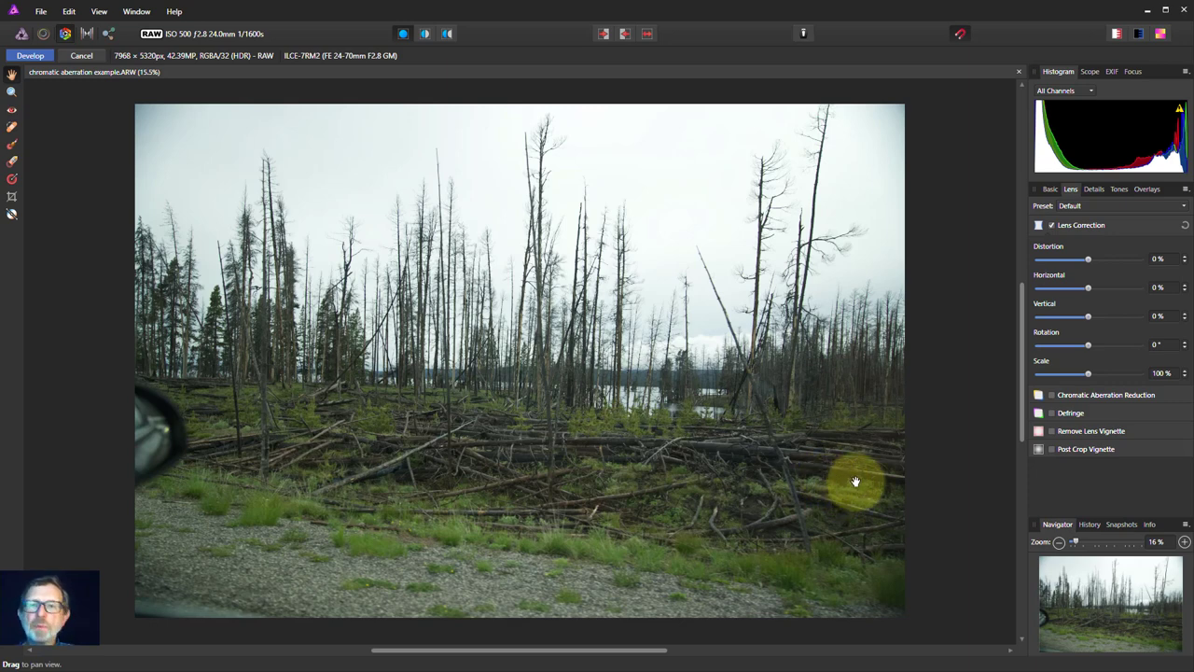
pyautogui.moveTo(870, 483)
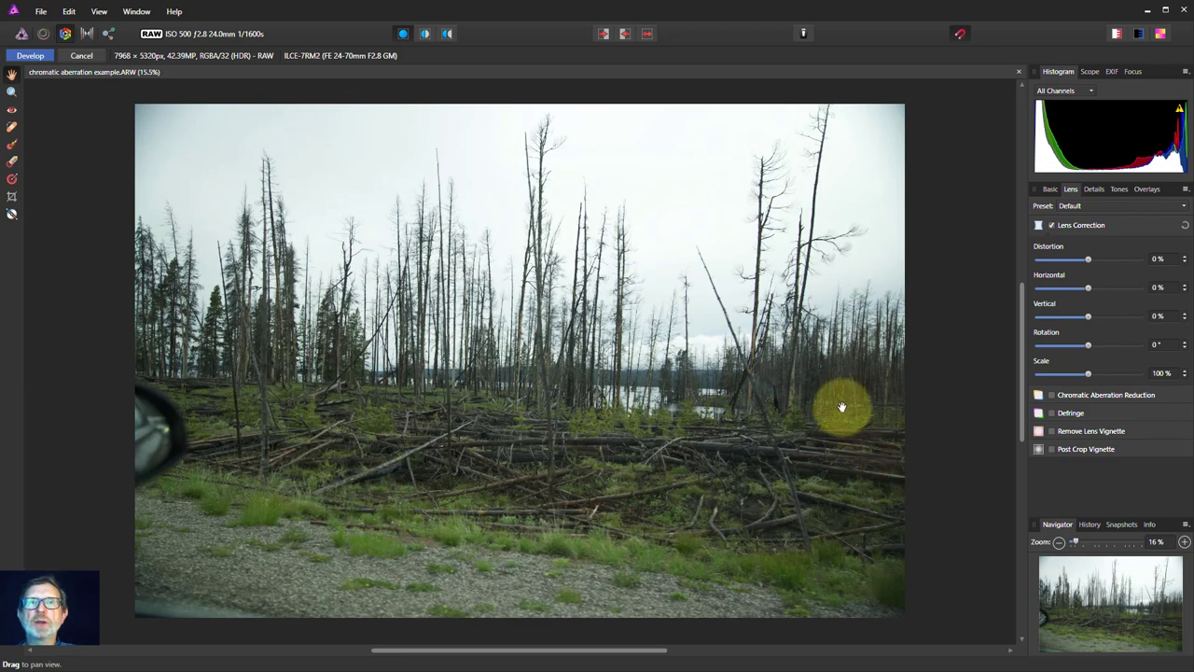
pyautogui.moveTo(463, 351)
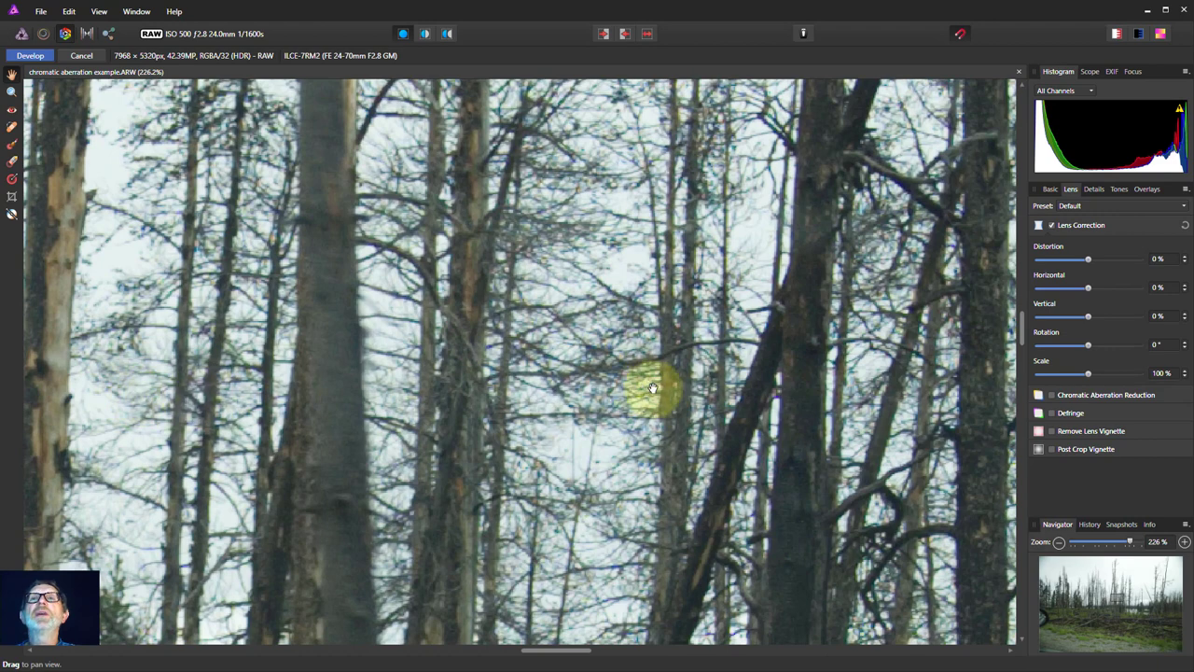
# - Pan across the sky-backed branches and pale trunks to inspect the purple edge fringing
pyautogui.moveTo(653, 386); pyautogui.dragTo(859, 369)
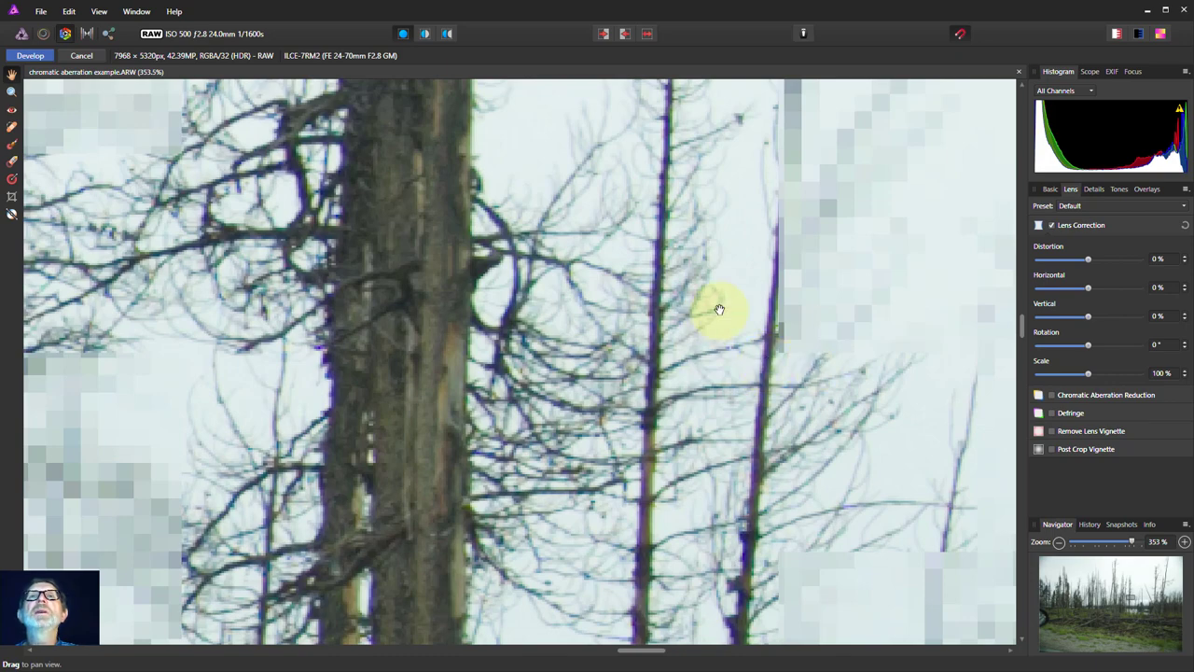
pyautogui.moveTo(718, 308); pyautogui.dragTo(784, 395)
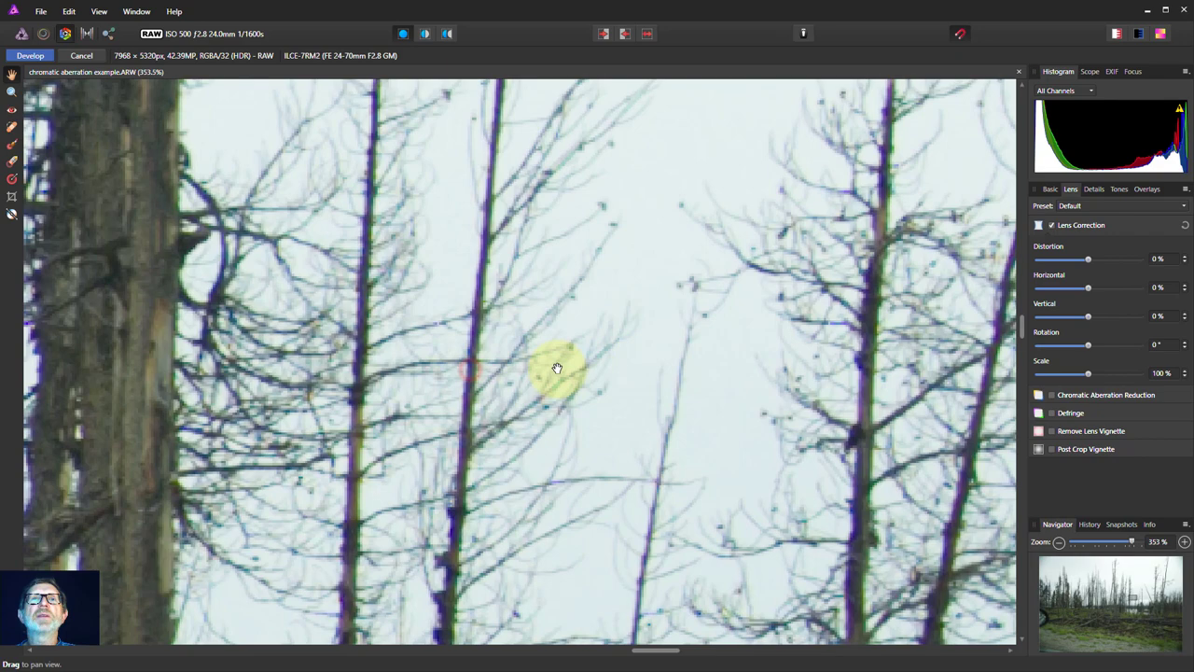
pyautogui.moveTo(556, 368); pyautogui.dragTo(524, 359)
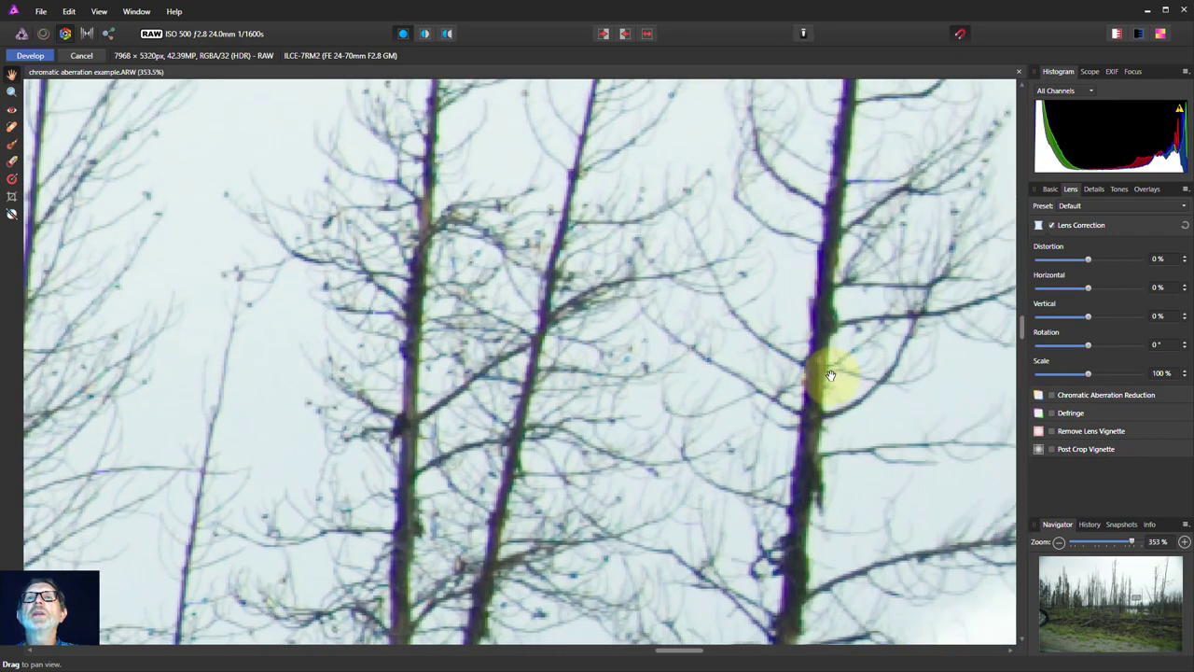
pyautogui.moveTo(829, 373); pyautogui.dragTo(364, 390)
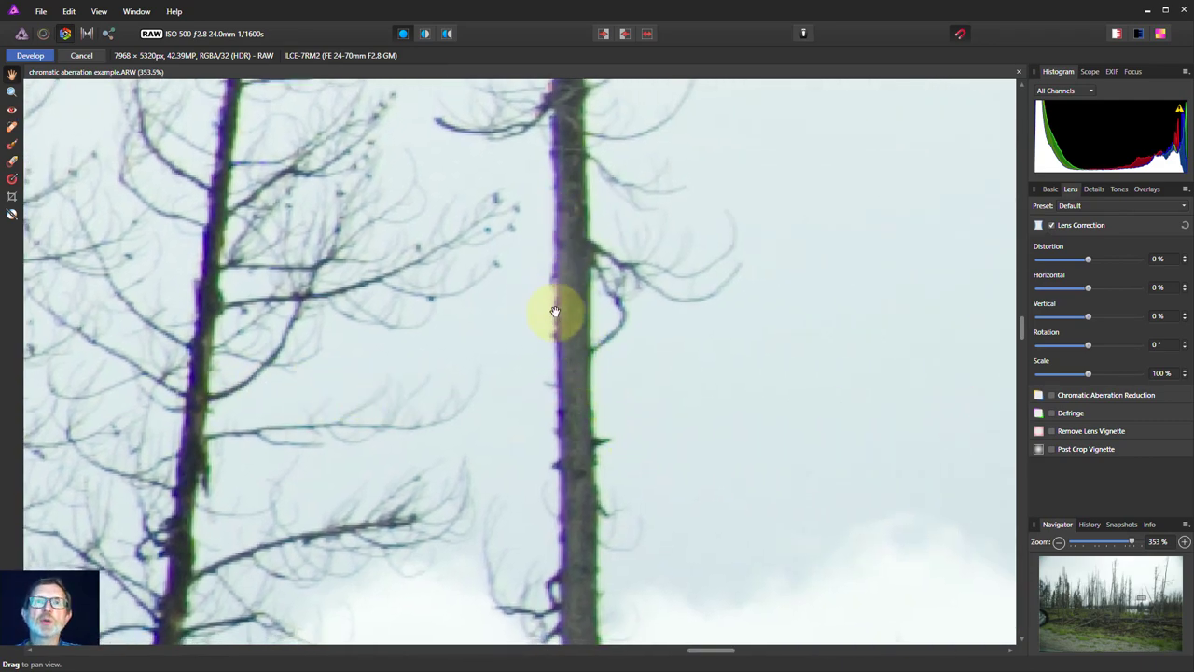
pyautogui.moveTo(556, 311); pyautogui.dragTo(620, 453)
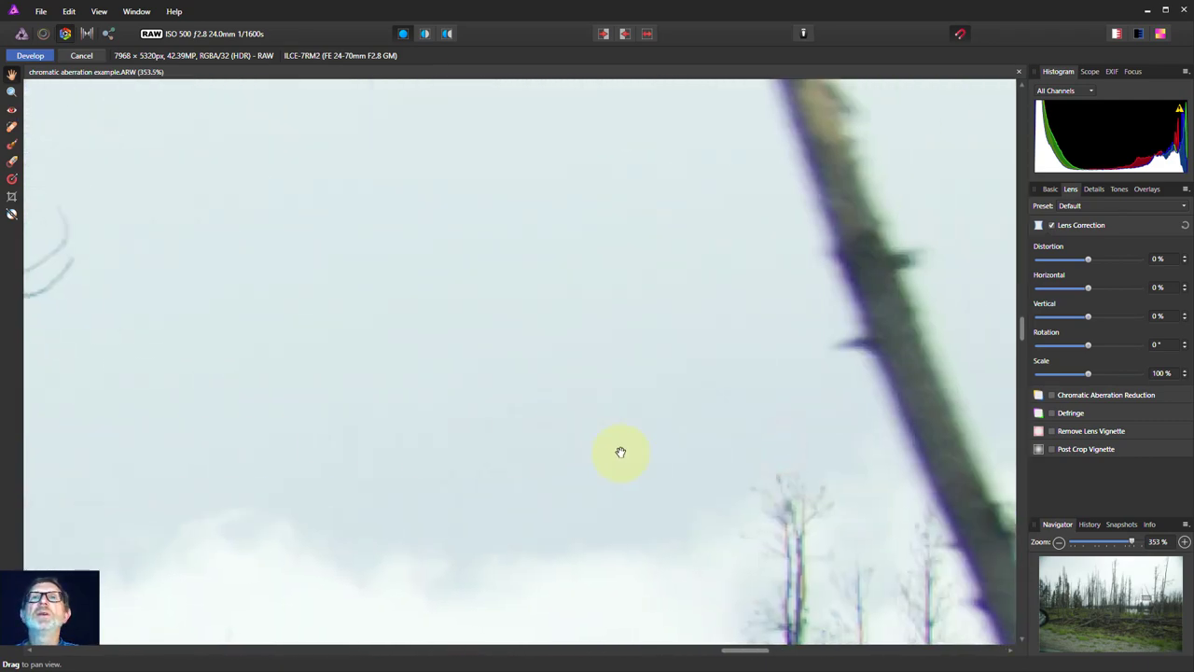
pyautogui.moveTo(619, 453); pyautogui.dragTo(791, 412)
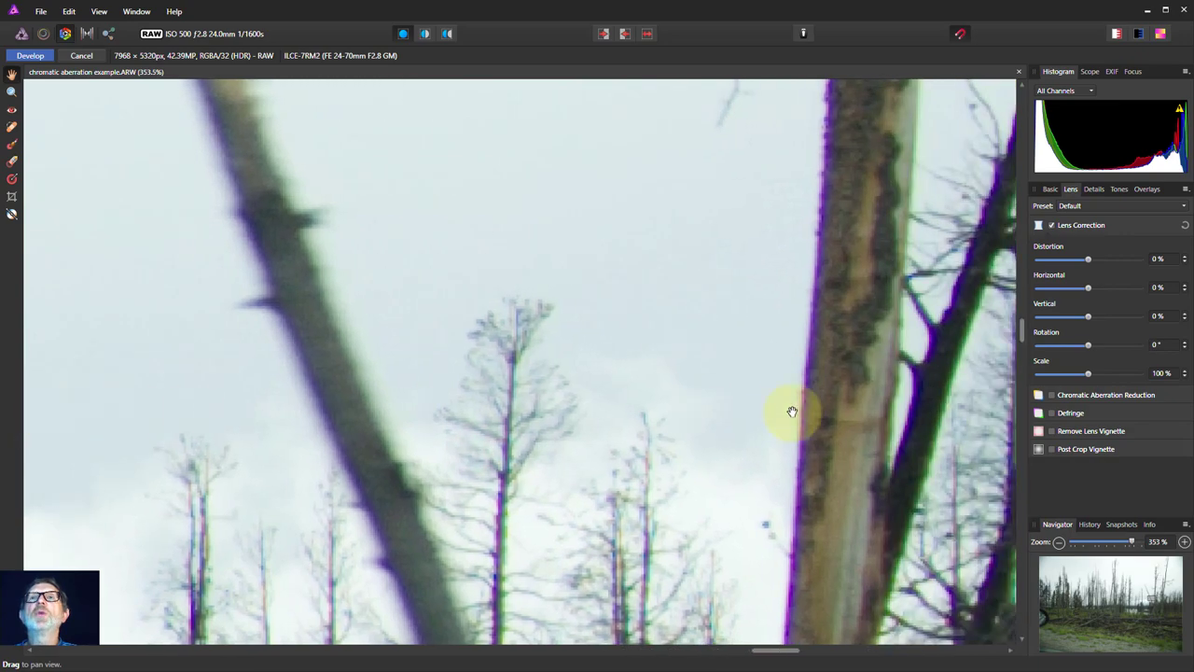
# - Pan through the dense trunk cluster to the branch junction showing green fringing
pyautogui.moveTo(791, 412); pyautogui.dragTo(380, 409)
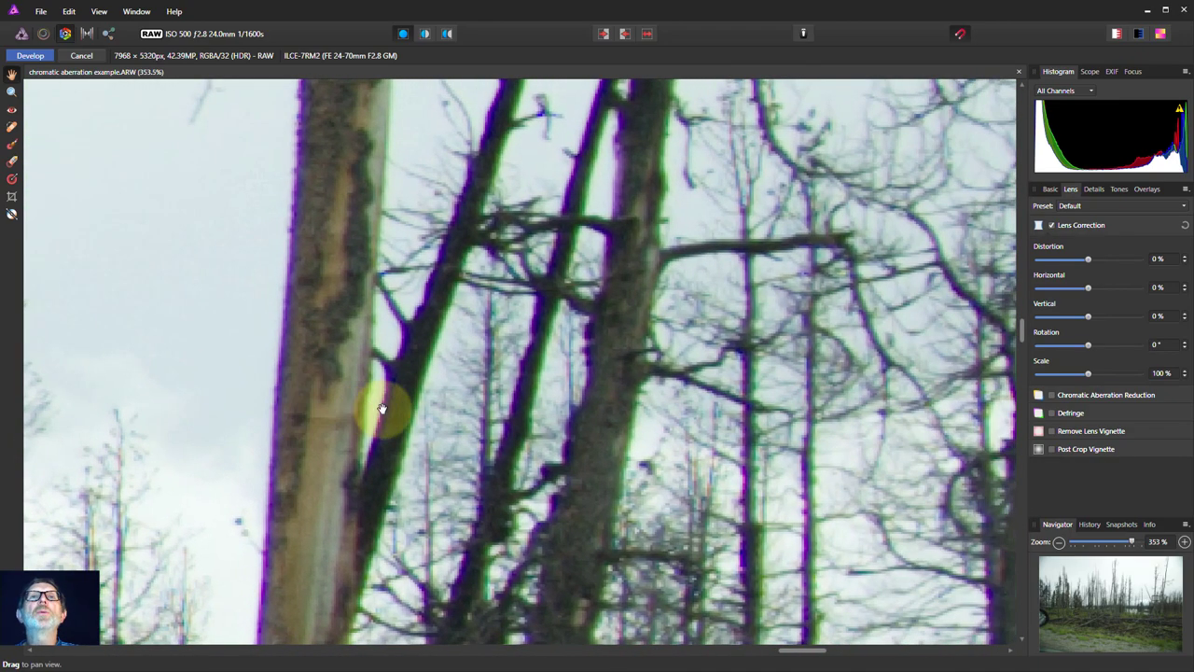
pyautogui.moveTo(381, 409); pyautogui.dragTo(551, 390)
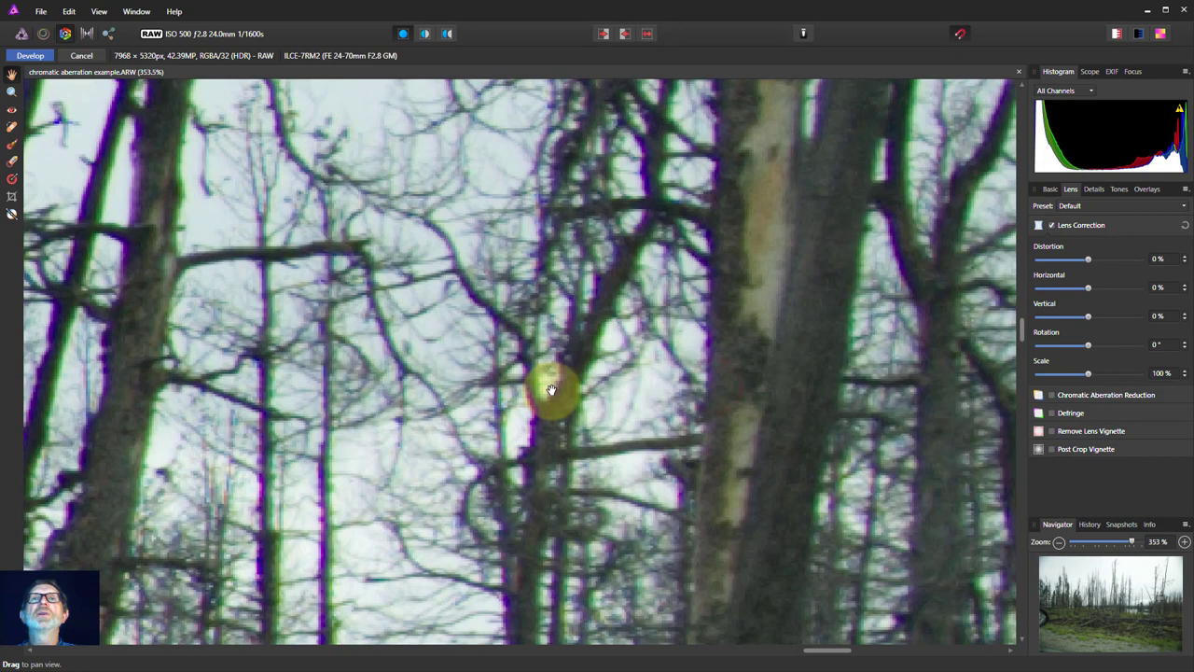
pyautogui.moveTo(551, 390); pyautogui.dragTo(642, 620)
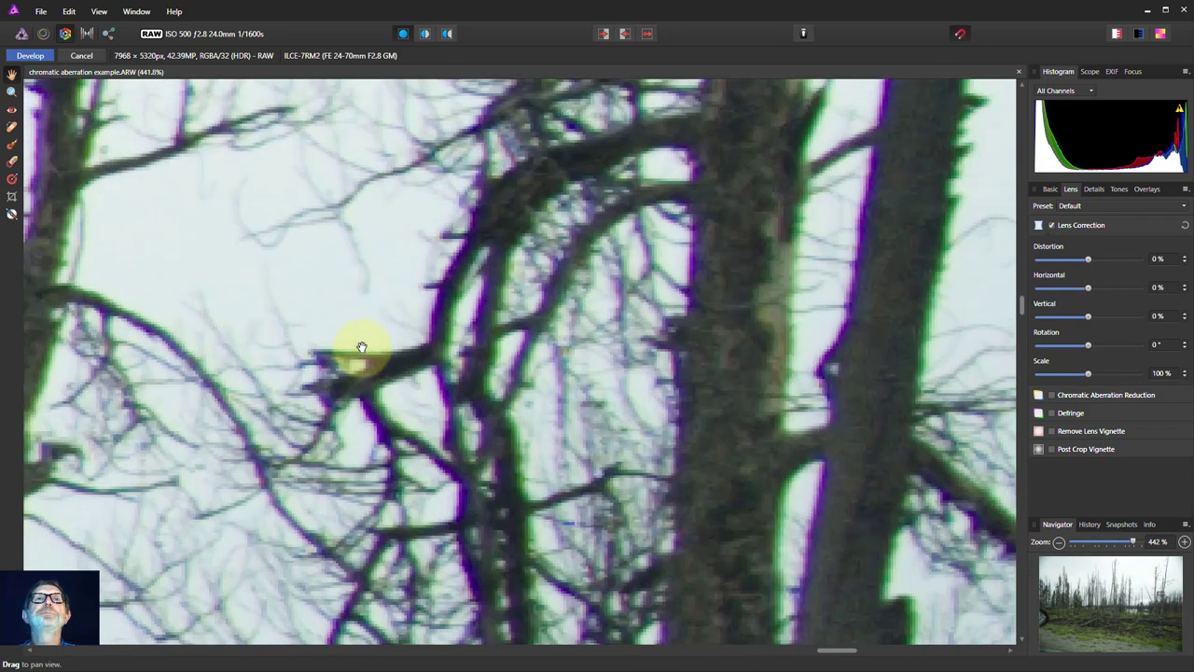
pyautogui.moveTo(362, 347); pyautogui.dragTo(444, 372)
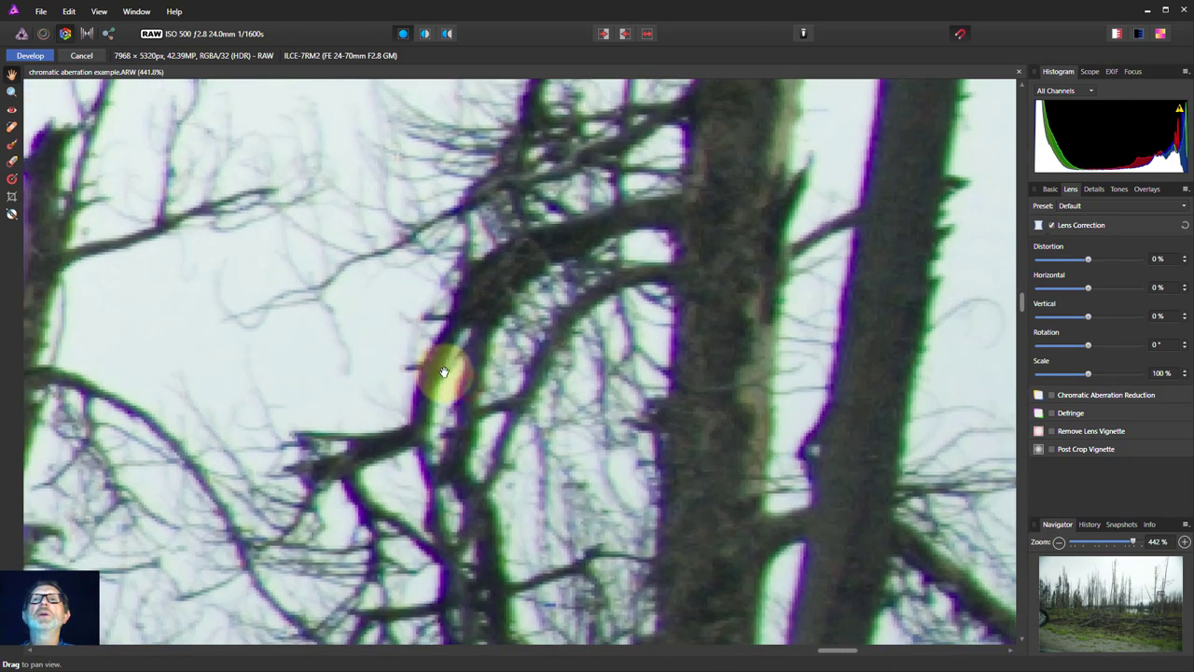
pyautogui.moveTo(444, 374); pyautogui.dragTo(33, 78)
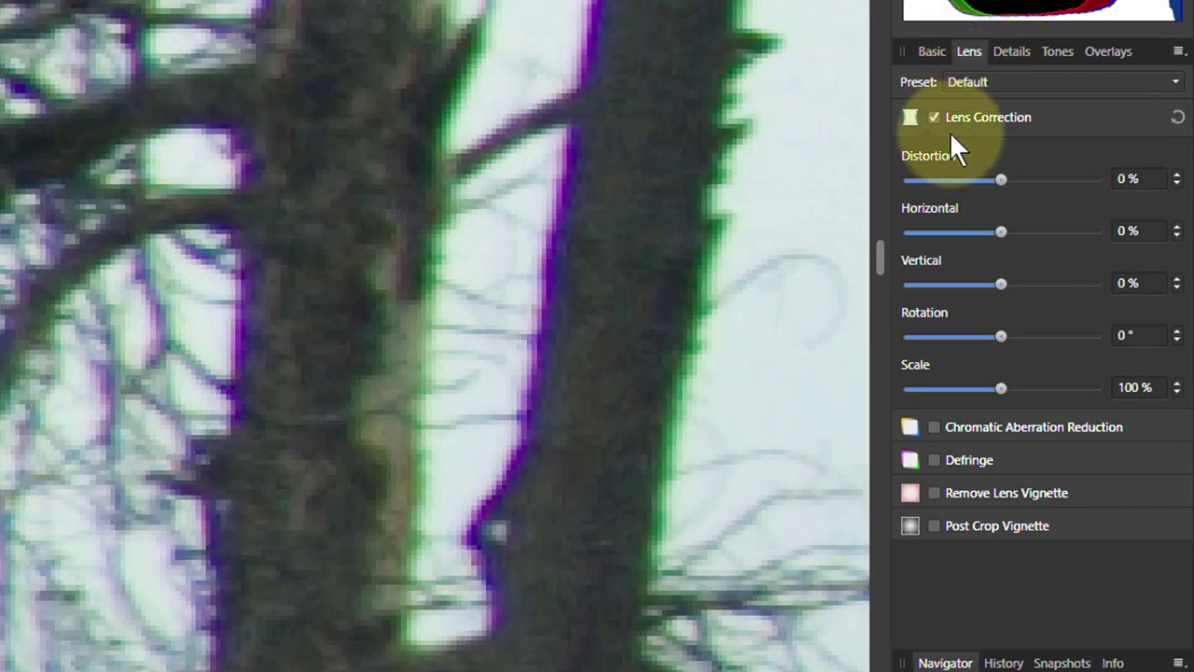
# - Enable Chromatic Aberration Reduction in the RAW lens corrections
pyautogui.click(933, 425)
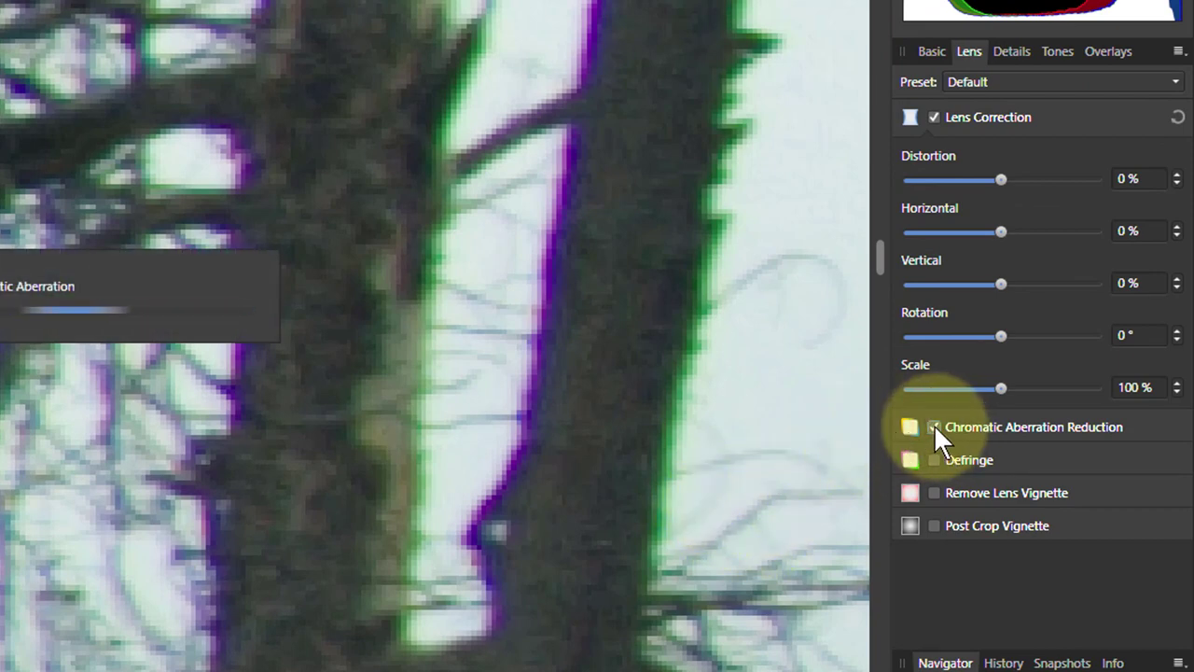
pyautogui.click(933, 426)
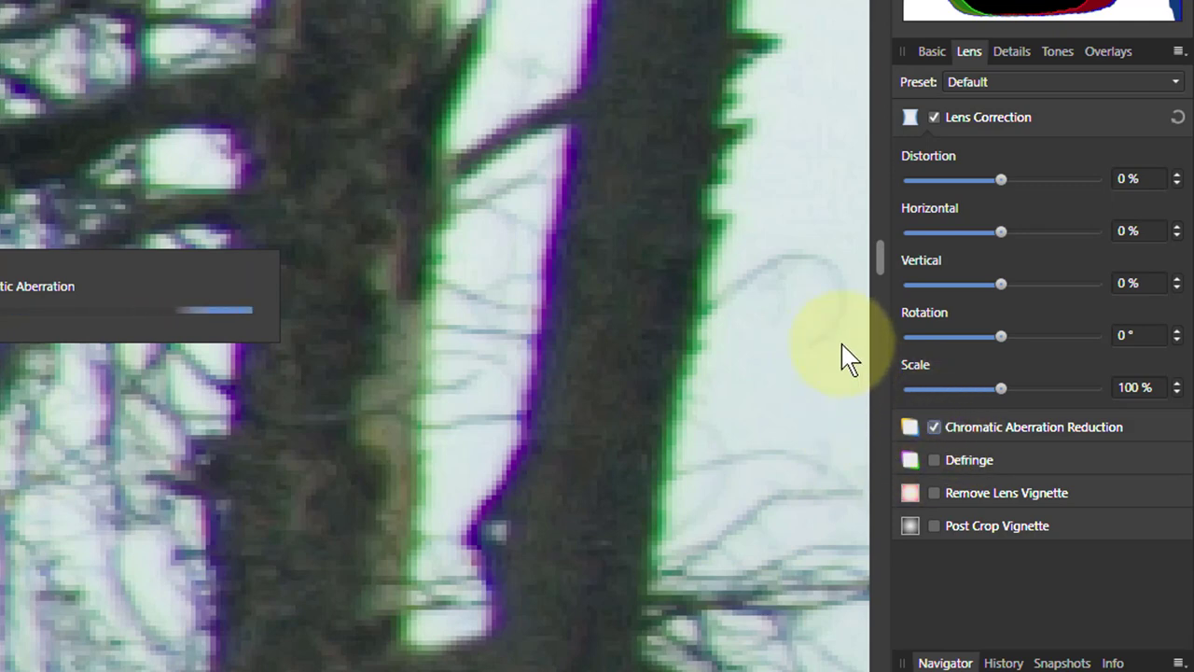
pyautogui.moveTo(526, 289)
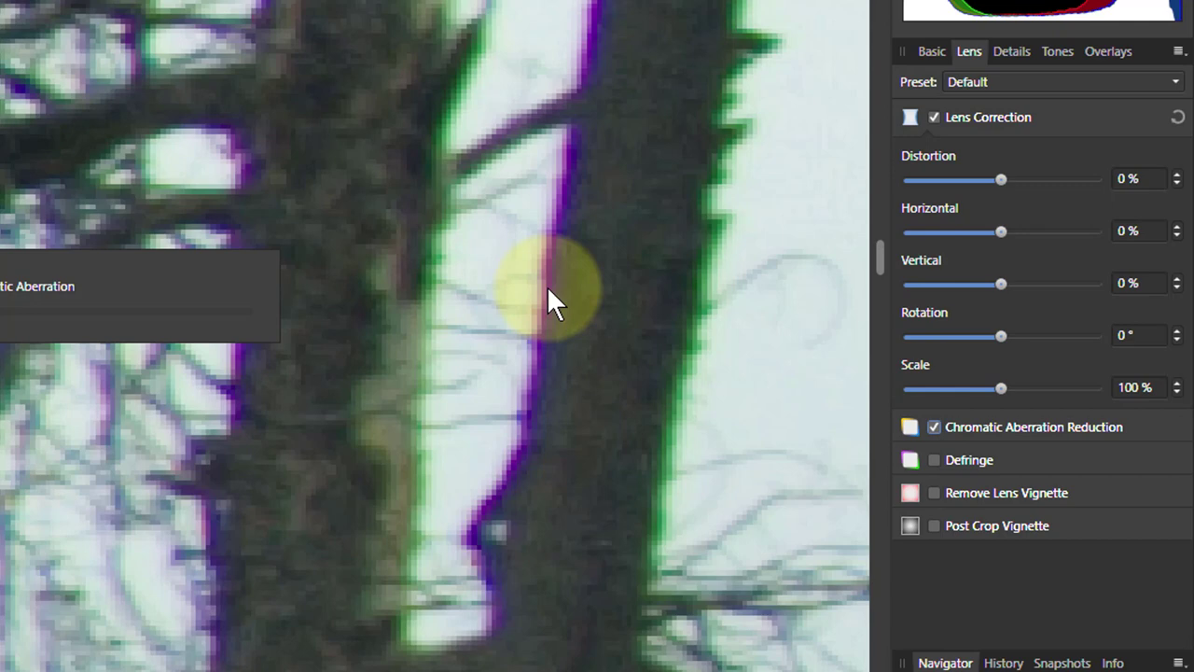
pyautogui.moveTo(563, 317)
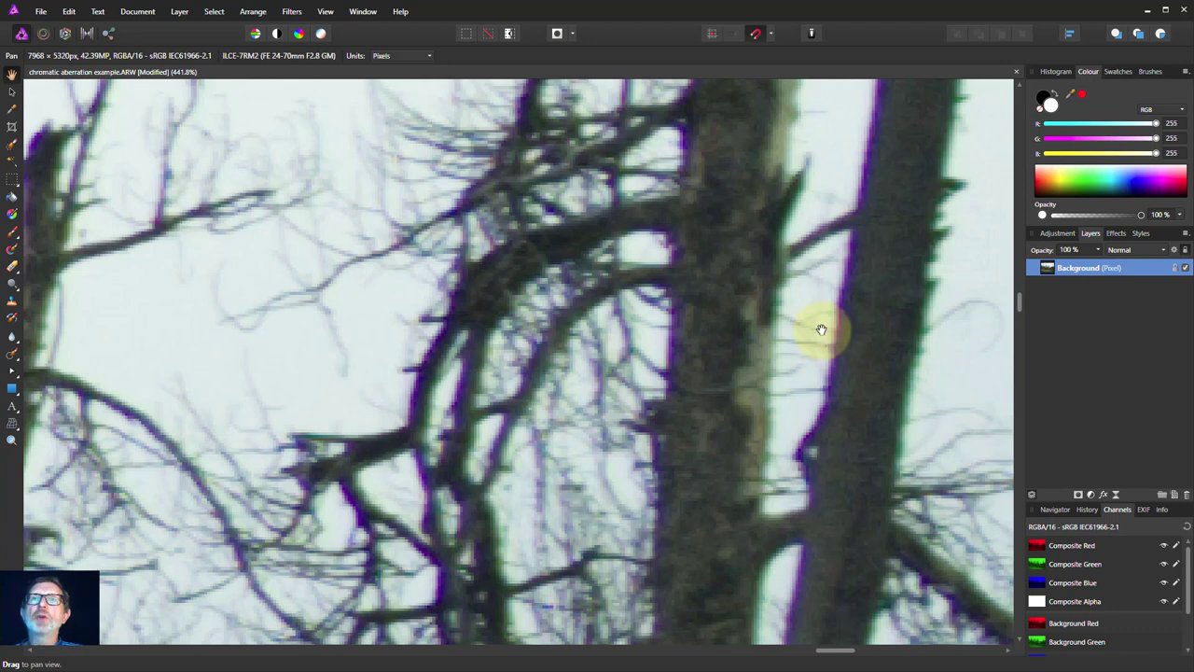
pyautogui.moveTo(866, 158)
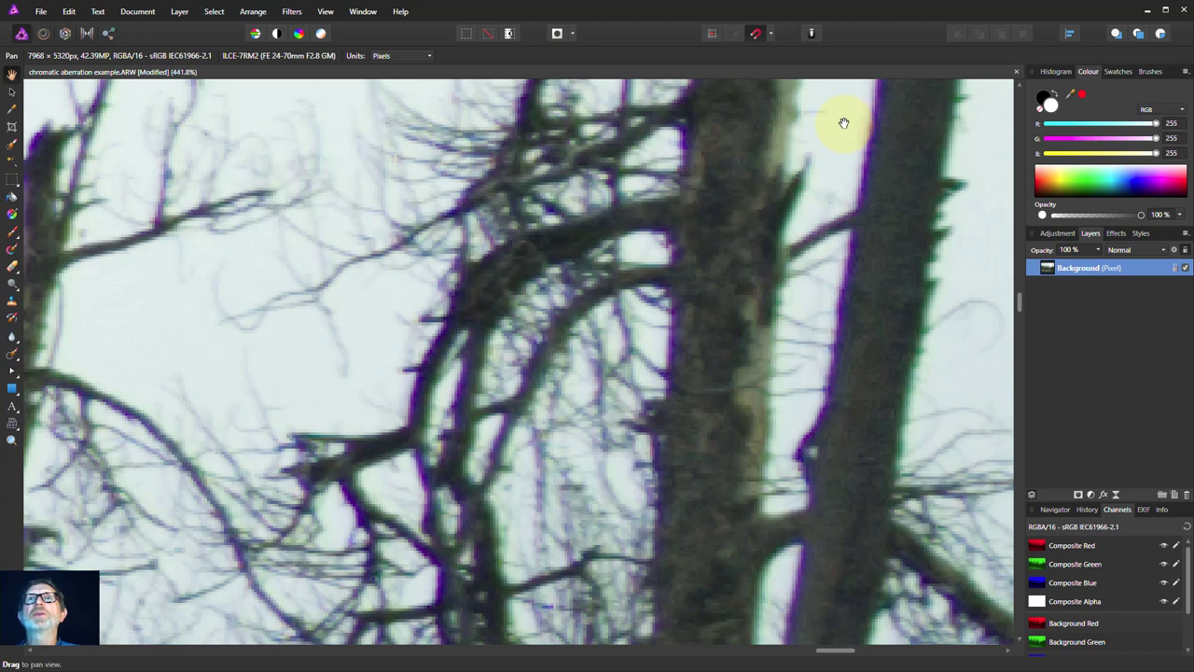
pyautogui.moveTo(879, 141)
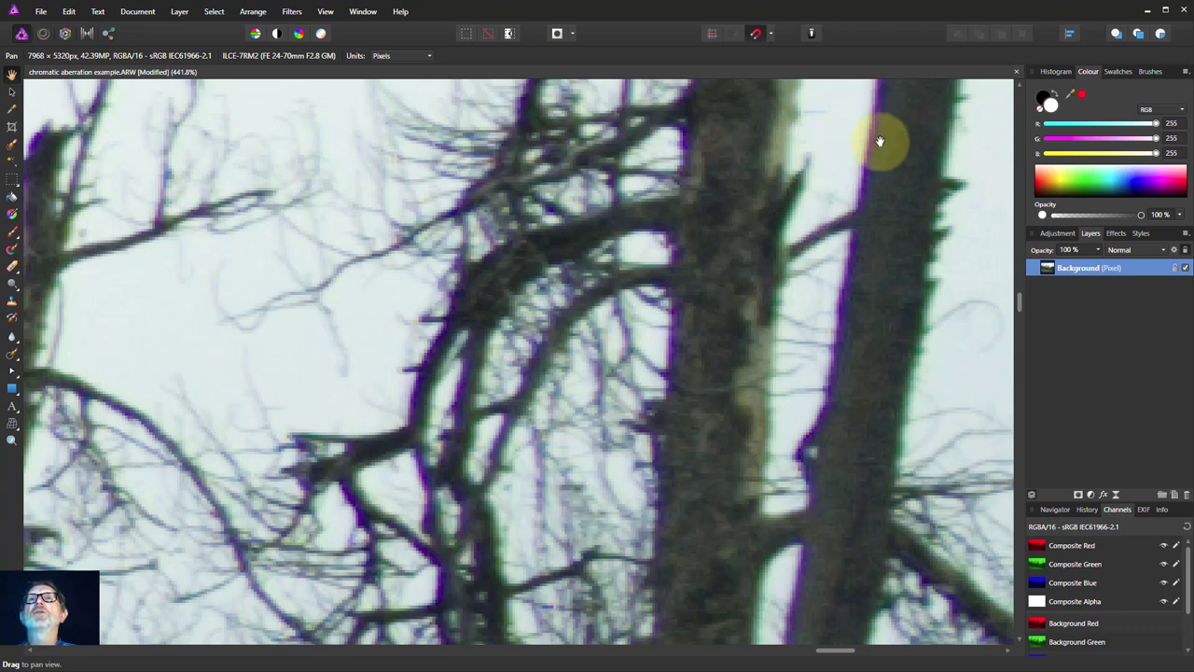
pyautogui.moveTo(828, 336)
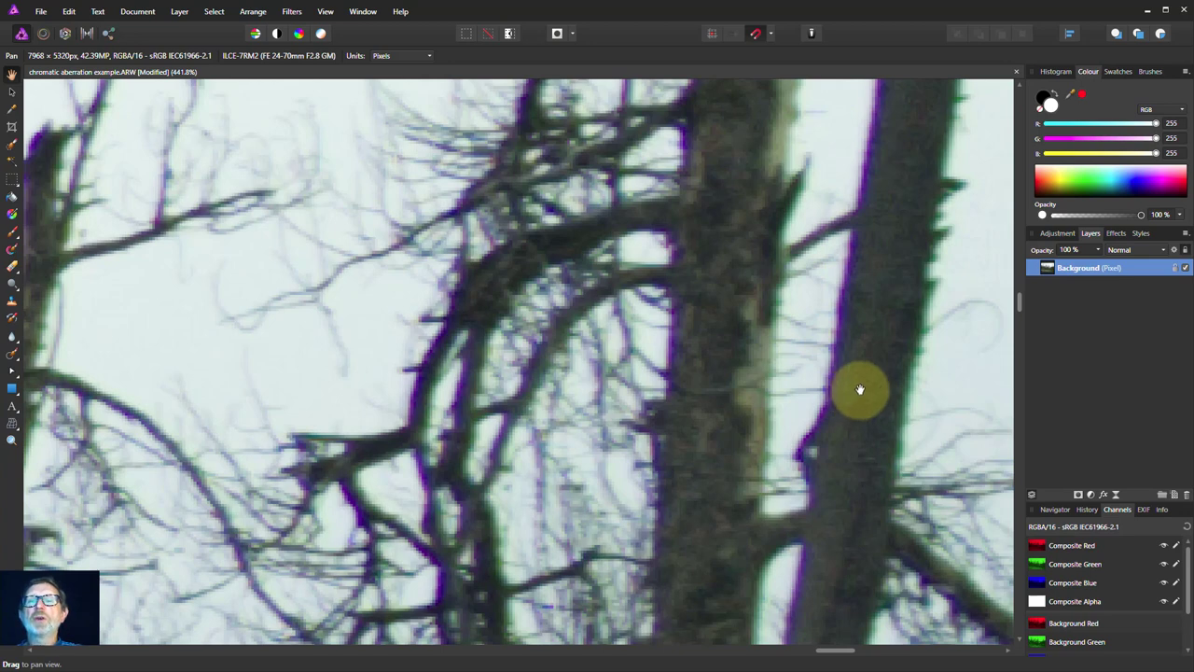
pyautogui.moveTo(854, 381)
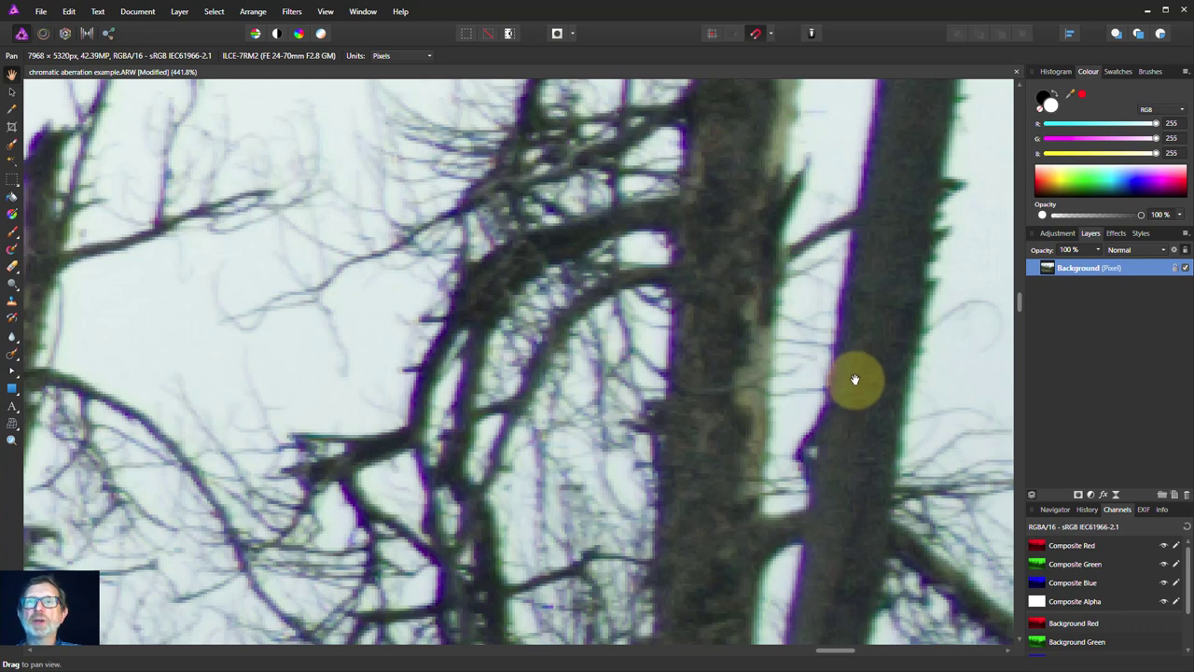
pyautogui.moveTo(836, 373)
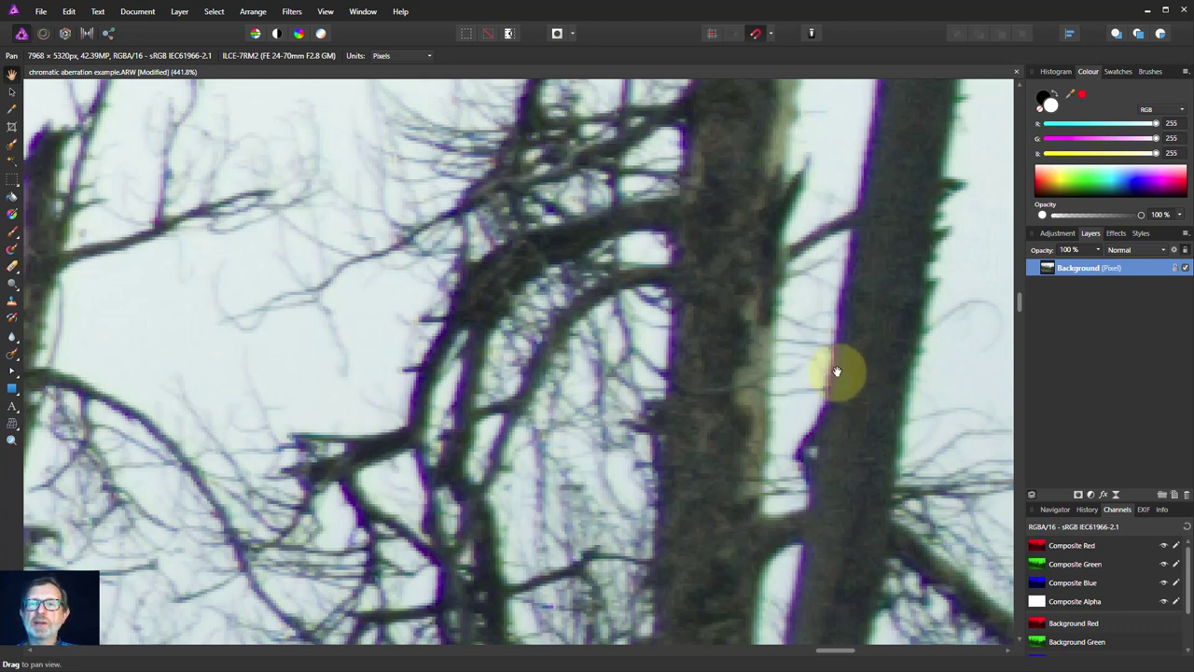
pyautogui.moveTo(851, 380)
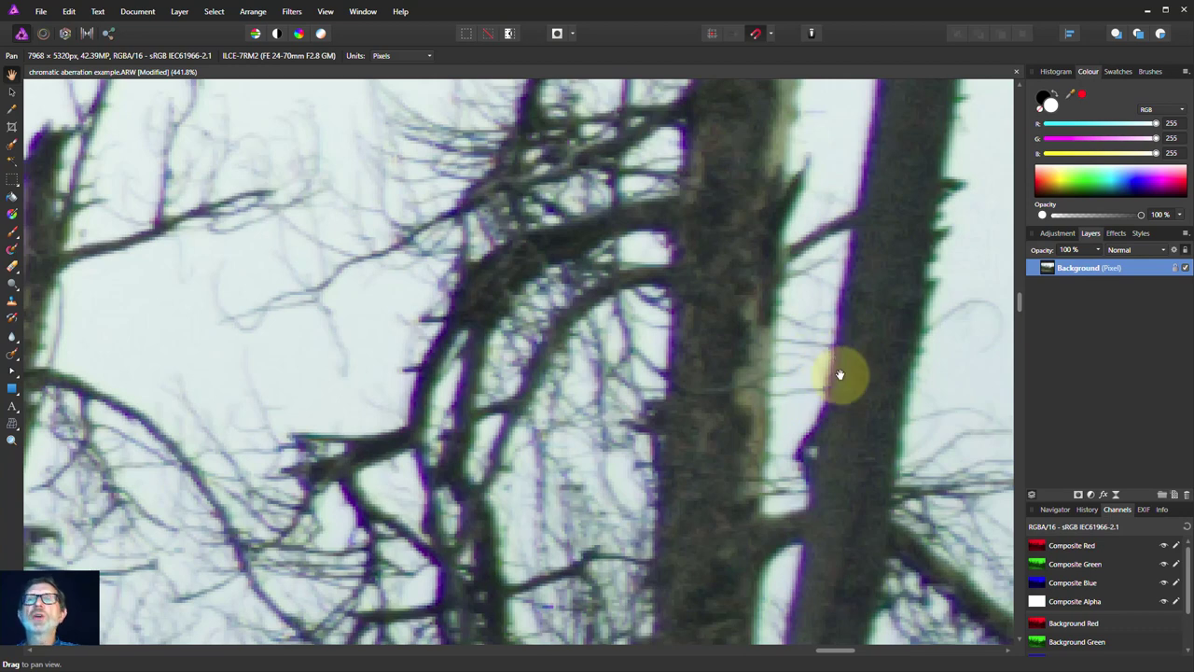
pyautogui.moveTo(481, 270)
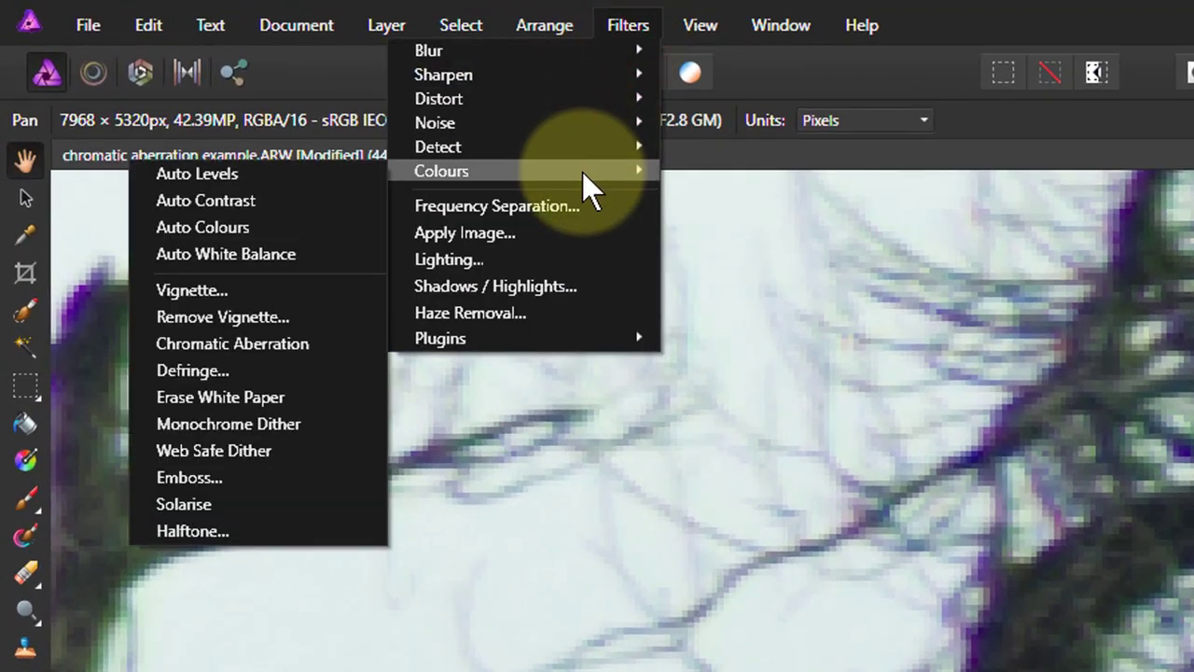
pyautogui.moveTo(231, 343)
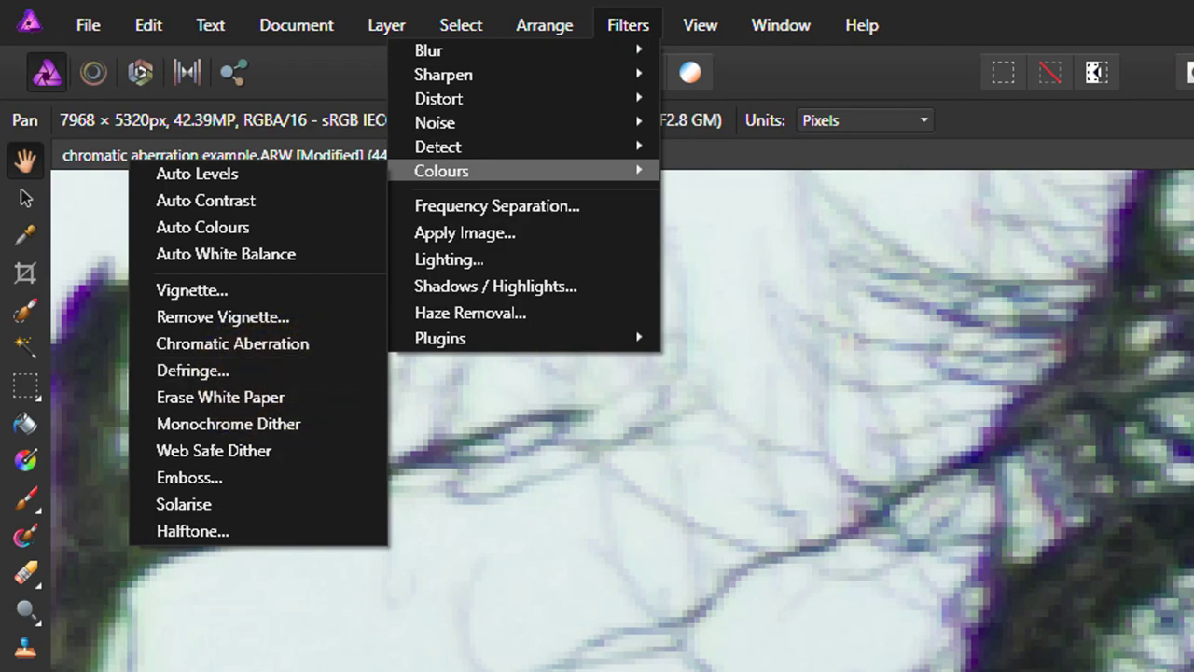
# - Bring up the layer filter menu that lists the Defringe filter
pyautogui.click(386, 24)
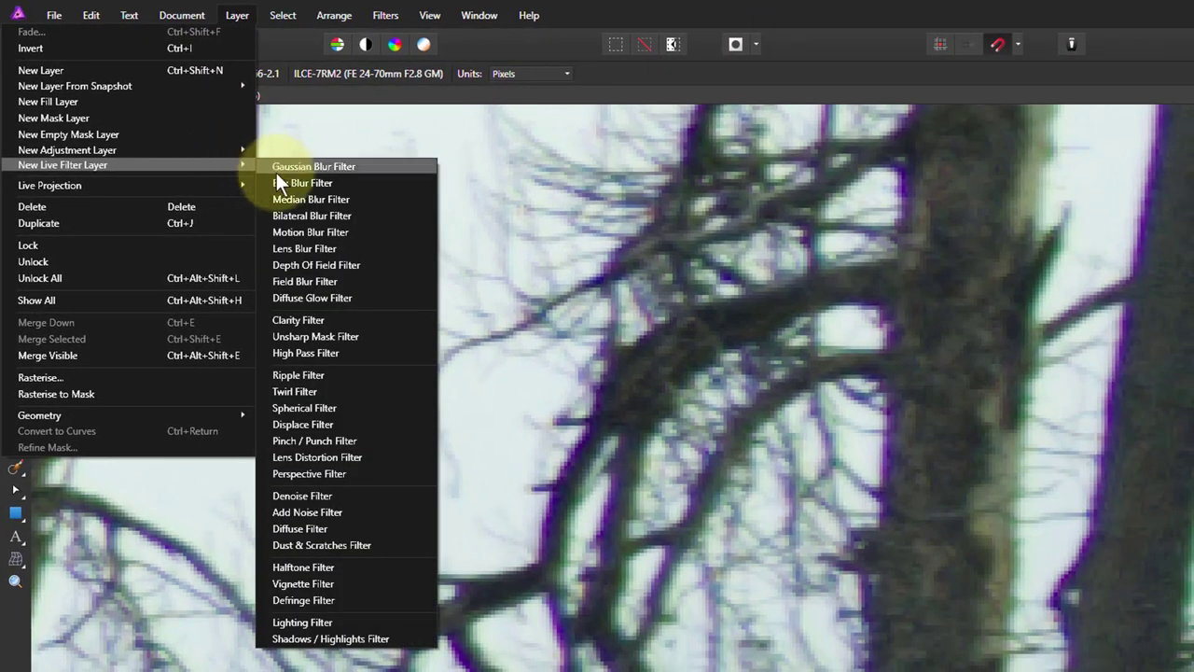
pyautogui.moveTo(315, 601)
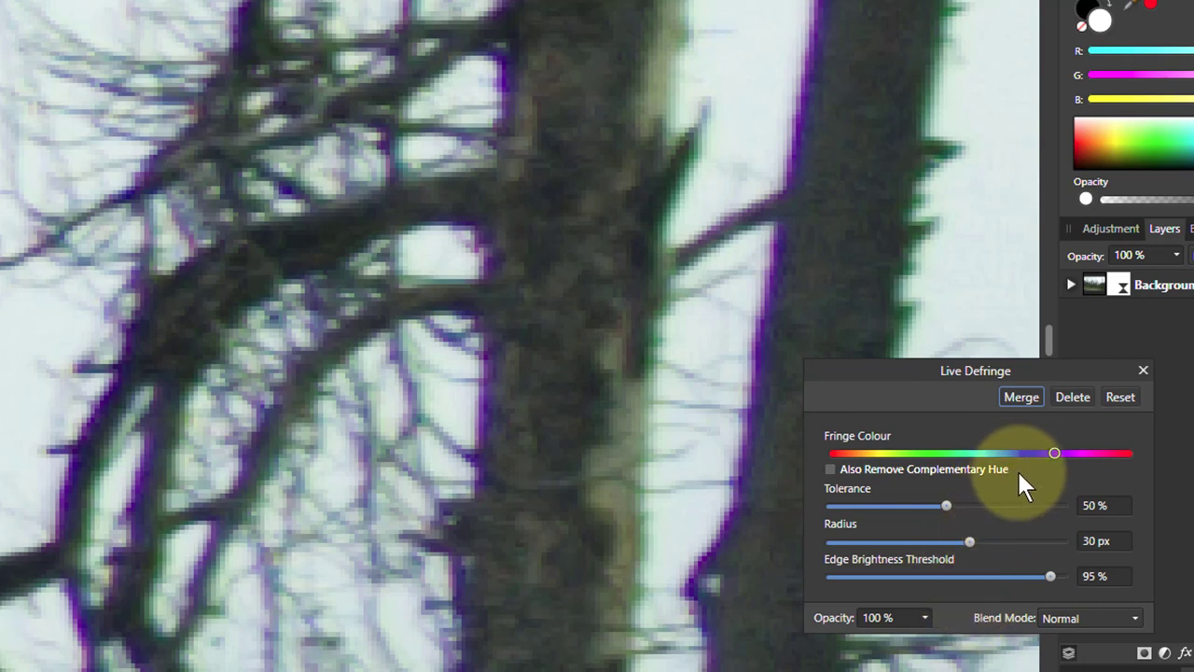
pyautogui.moveTo(831, 377)
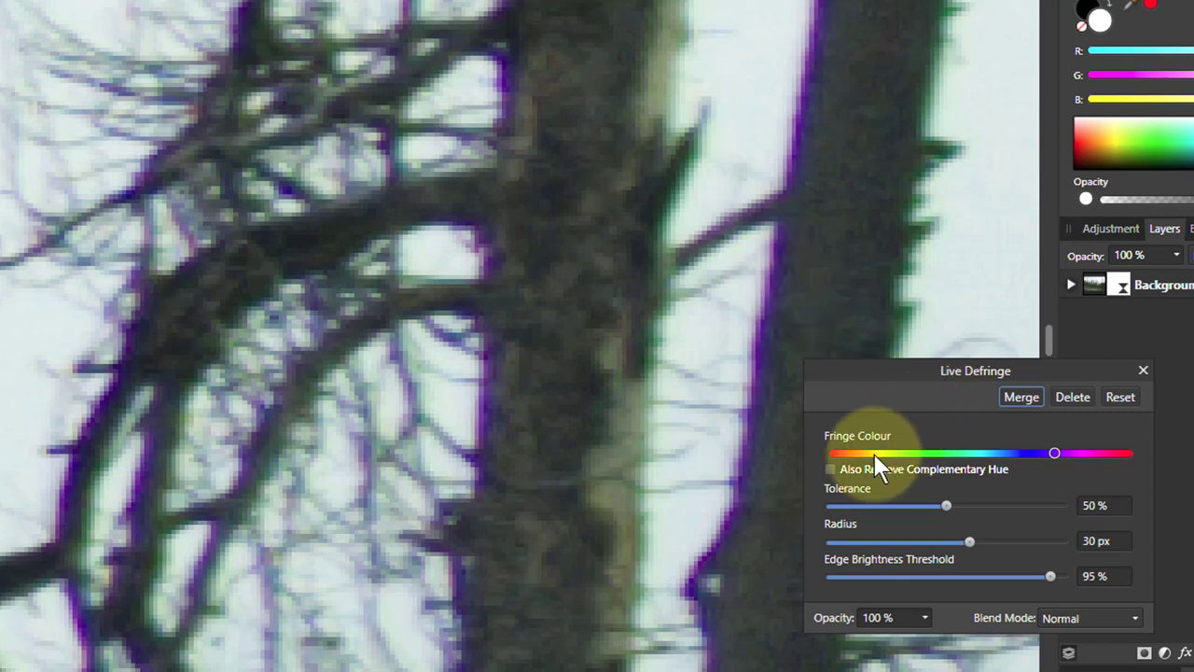
pyautogui.moveTo(961, 470)
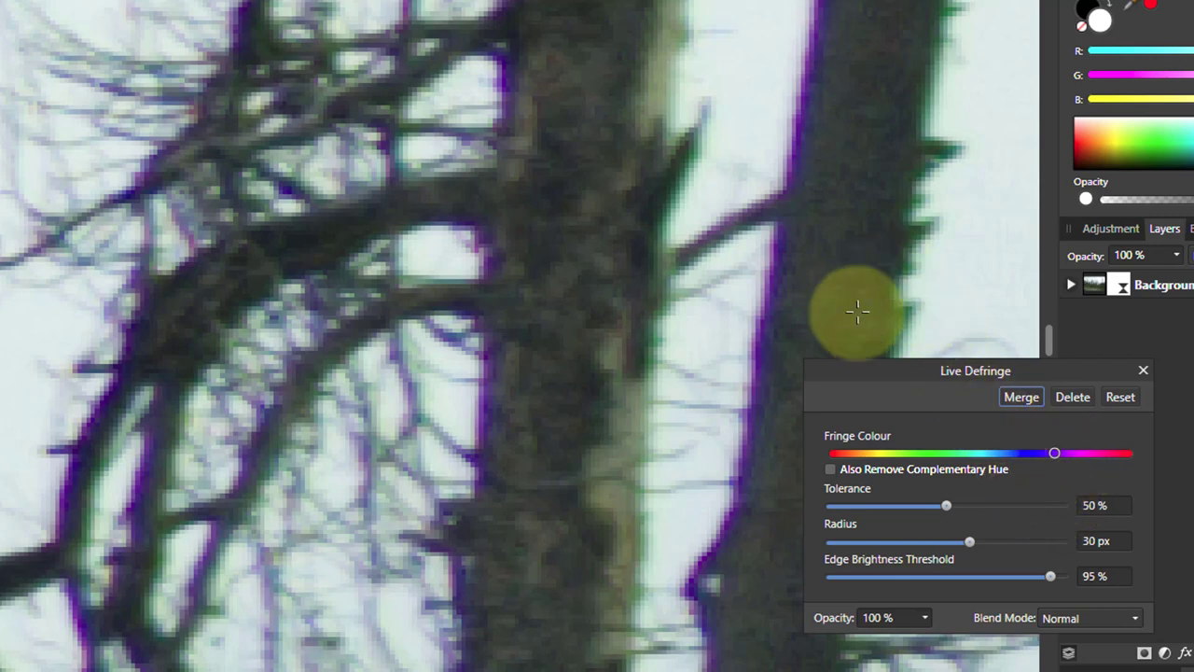
pyautogui.moveTo(886, 489)
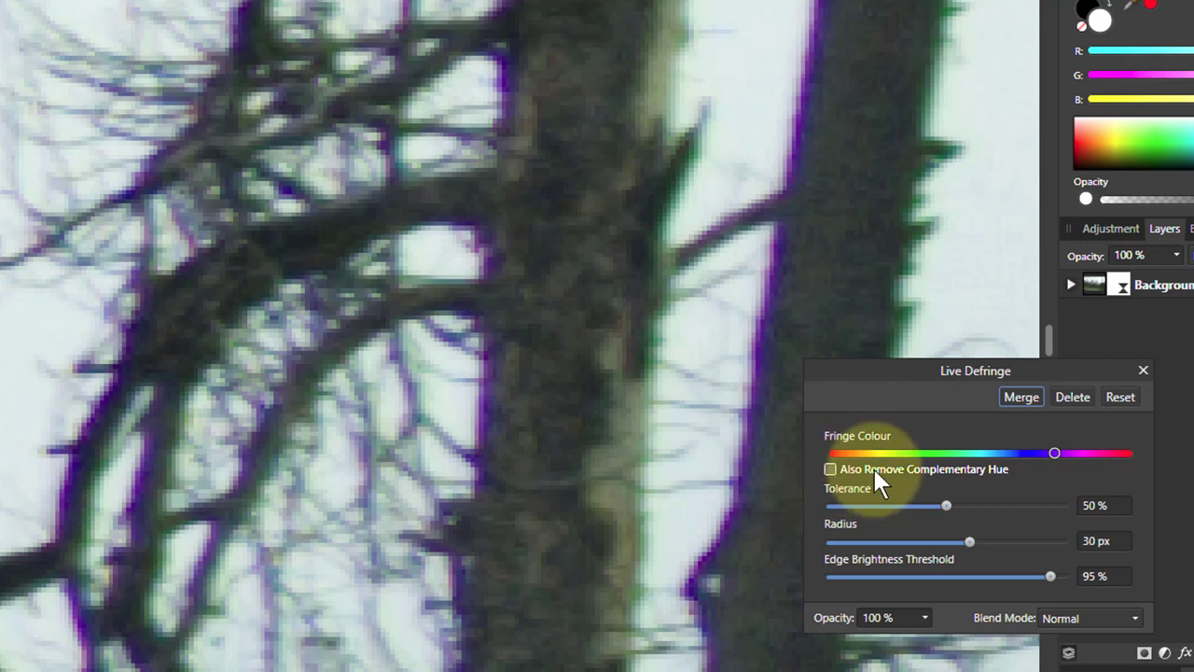
pyautogui.moveTo(989, 545)
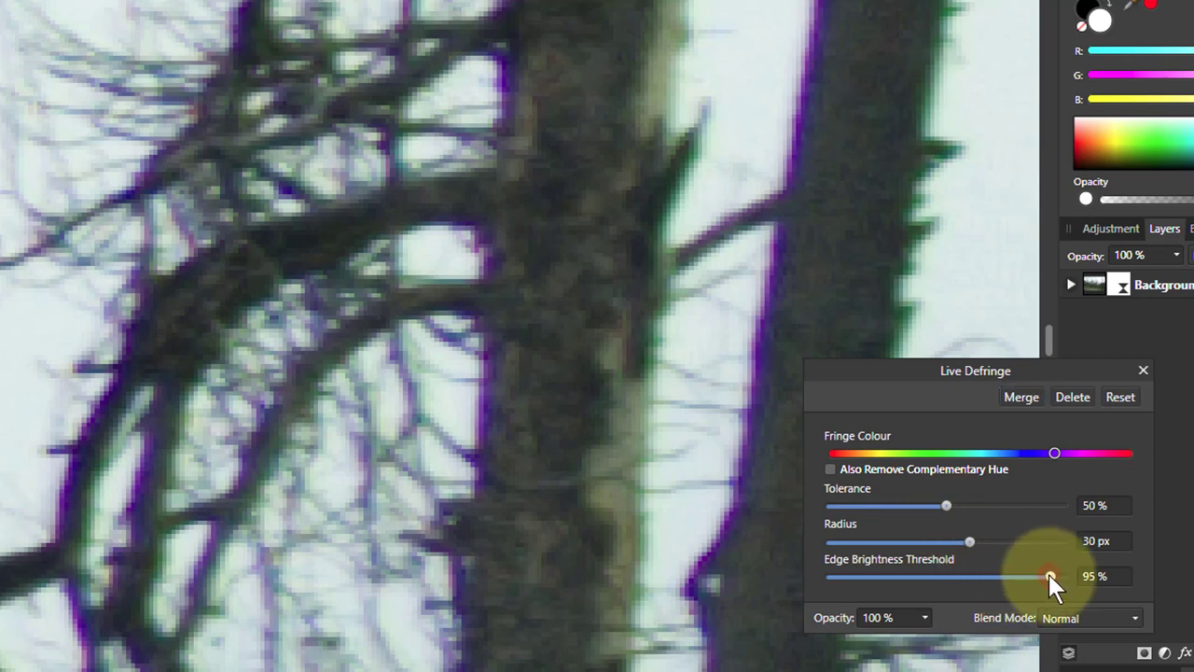
# - Lower the purple defringe's Edge Brightness Threshold to 76%, leaving complementary hue removal off
pyautogui.moveTo(1053, 577); pyautogui.dragTo(1034, 577)
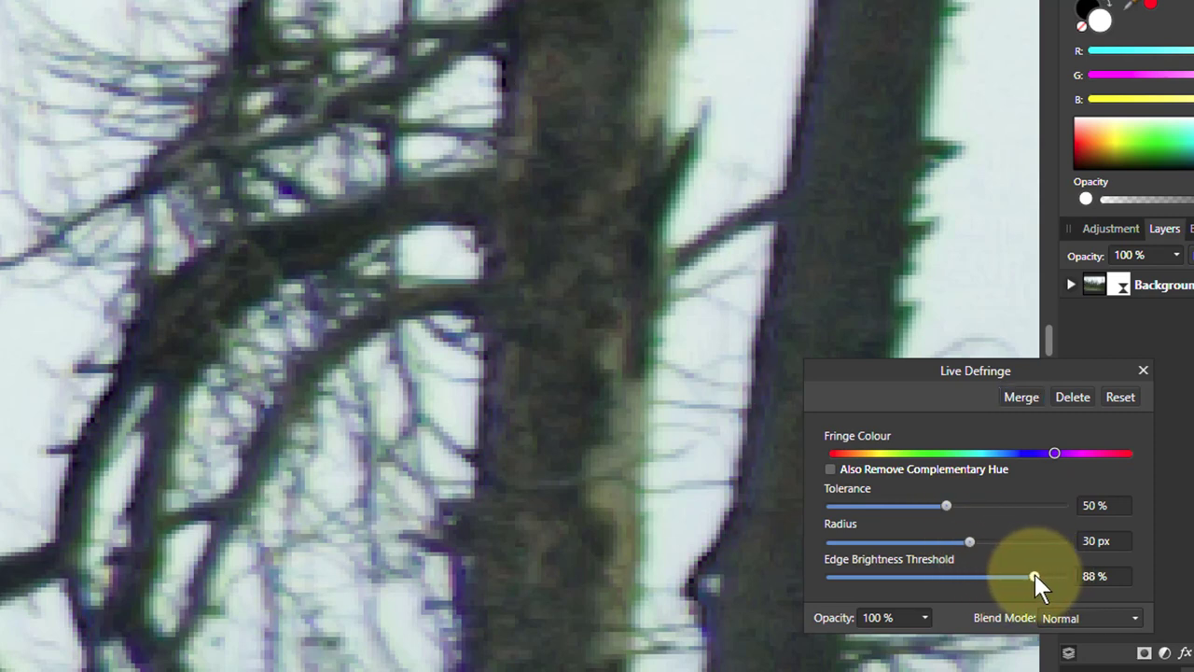
pyautogui.moveTo(1034, 576); pyautogui.dragTo(1007, 576)
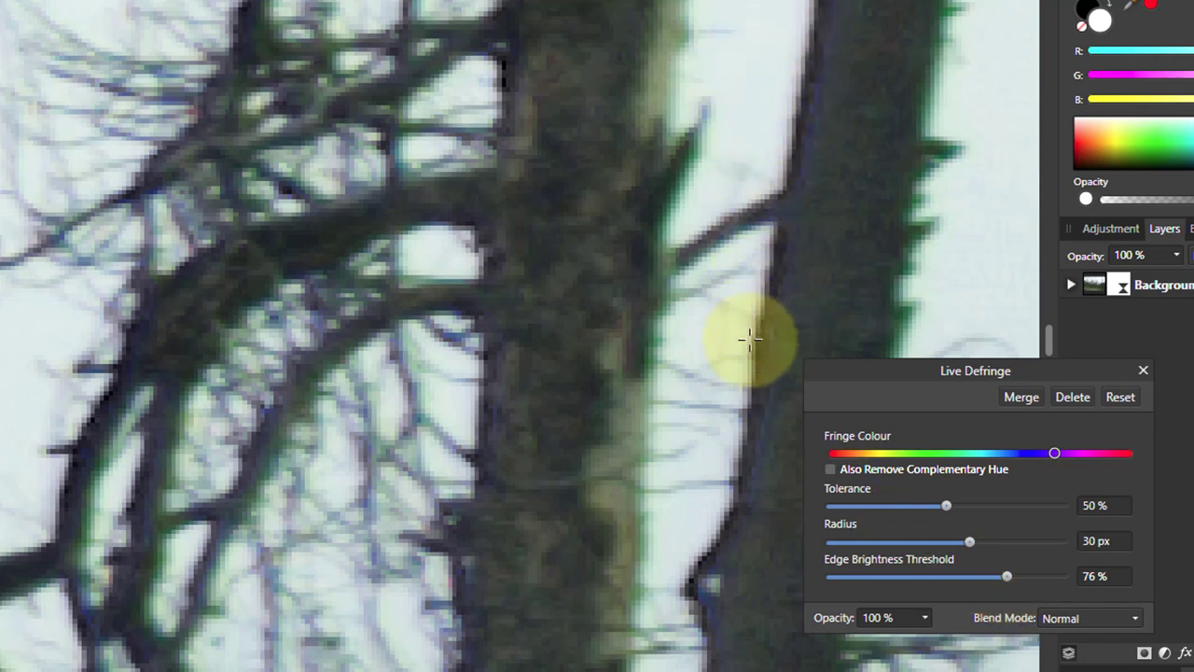
pyautogui.moveTo(840, 500)
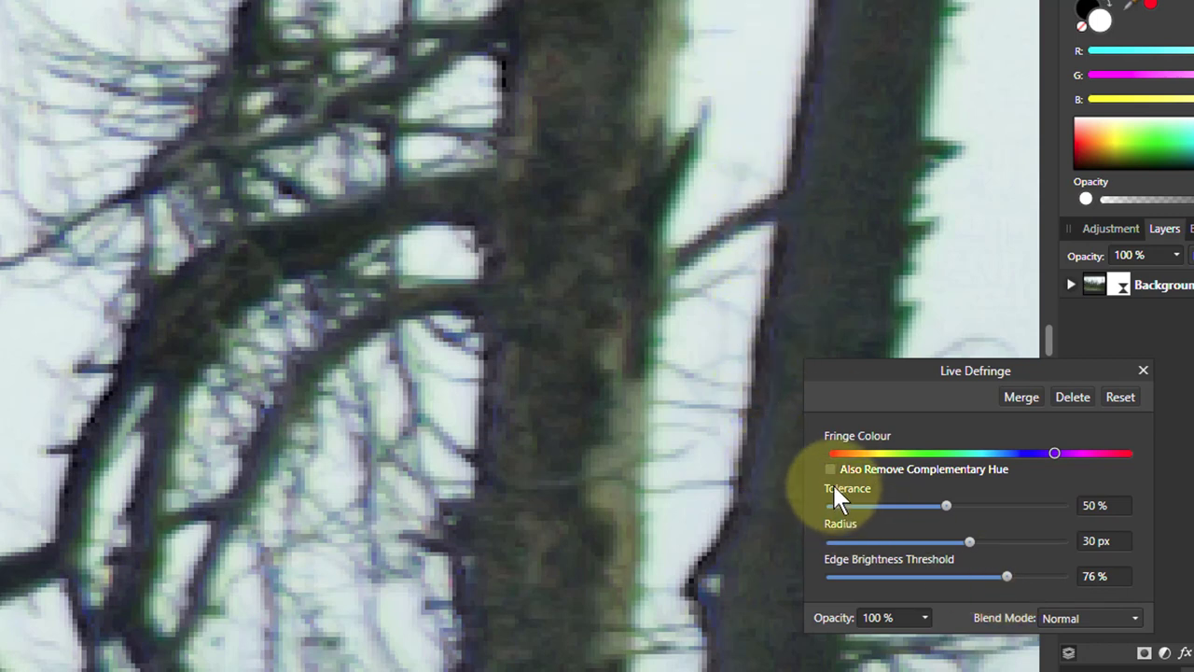
pyautogui.click(830, 468)
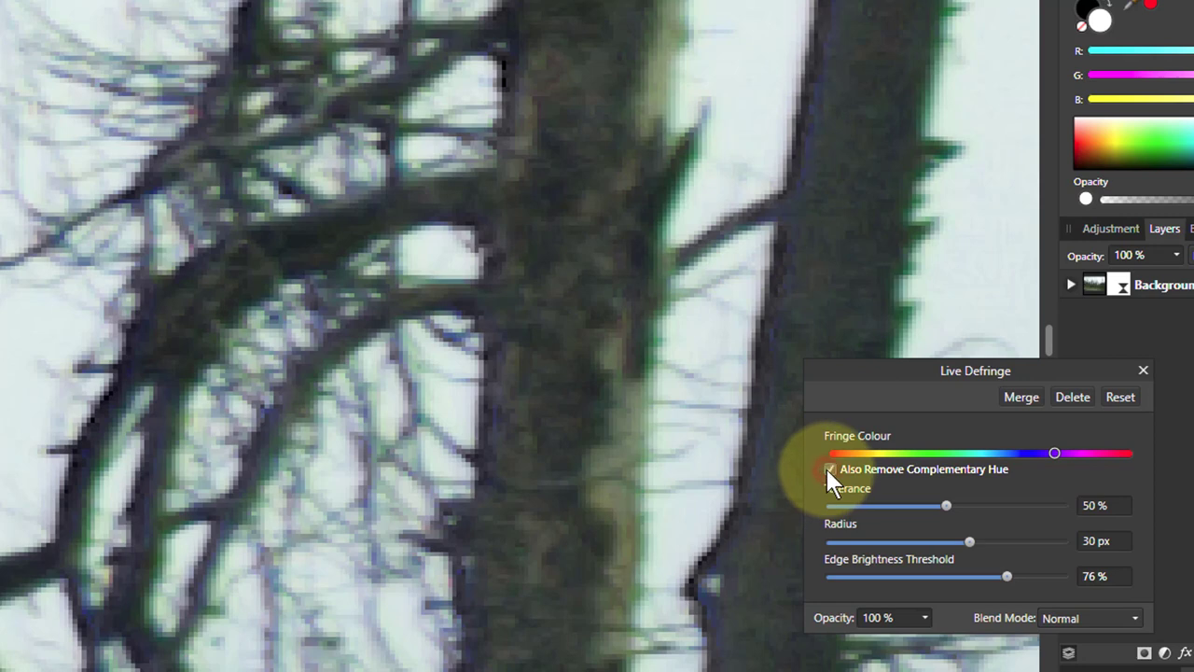
pyautogui.click(829, 469)
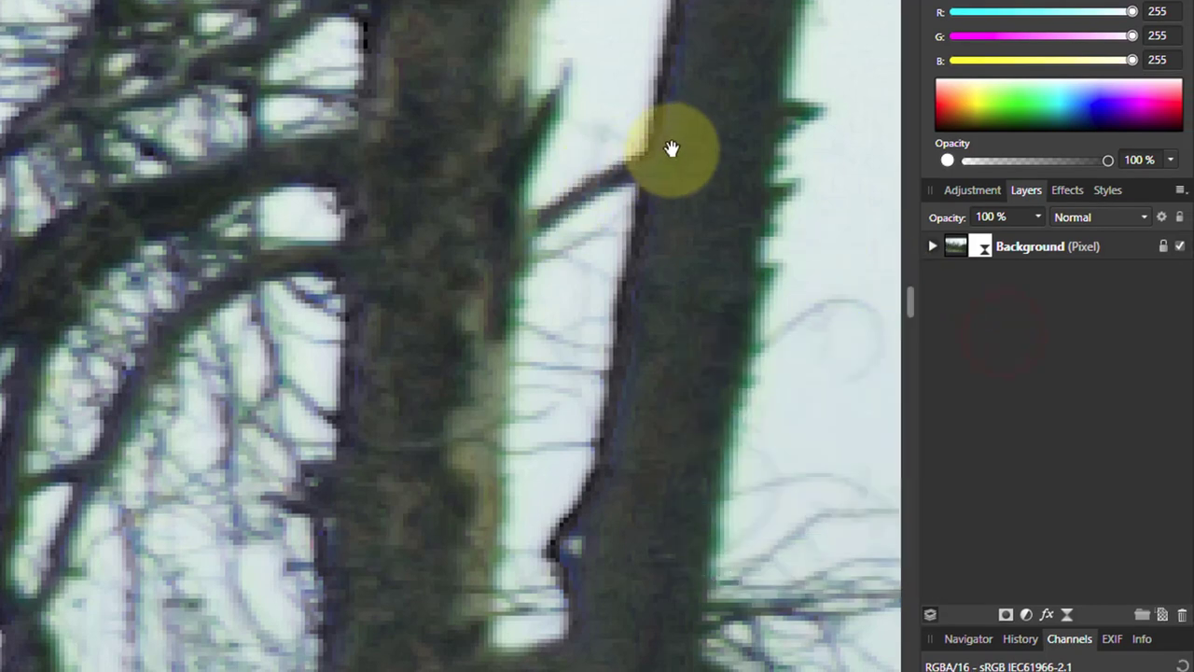
pyautogui.moveTo(933, 258)
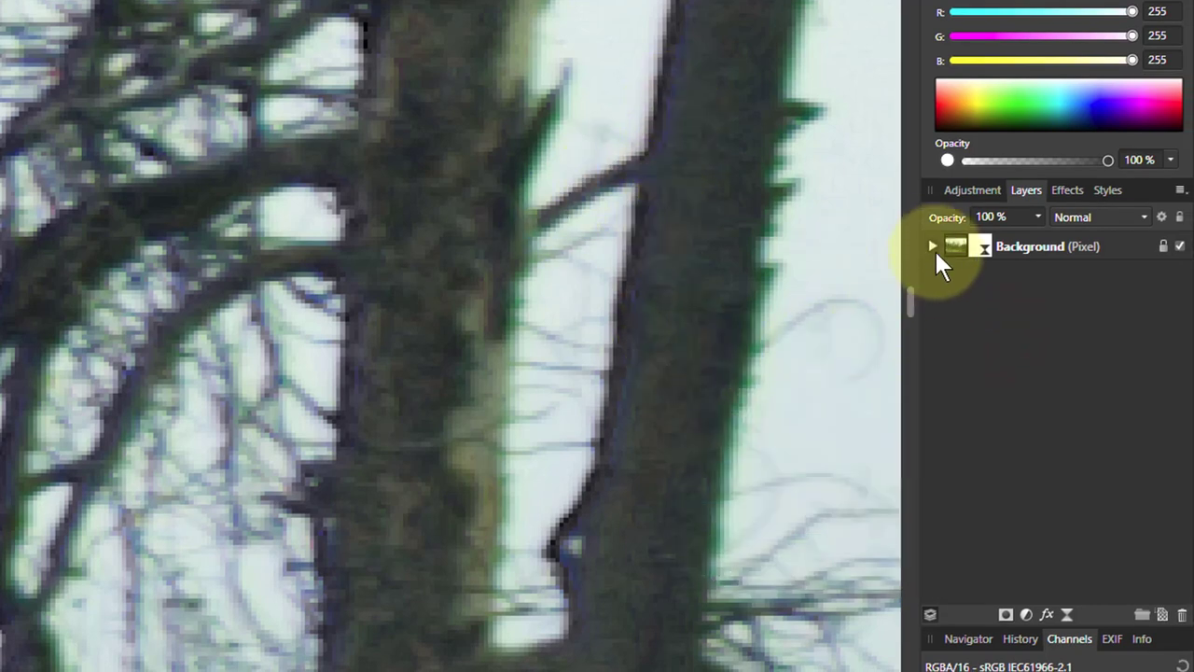
# - Expand the Background layer and add a second Live Defringe filter under it
pyautogui.click(931, 246)
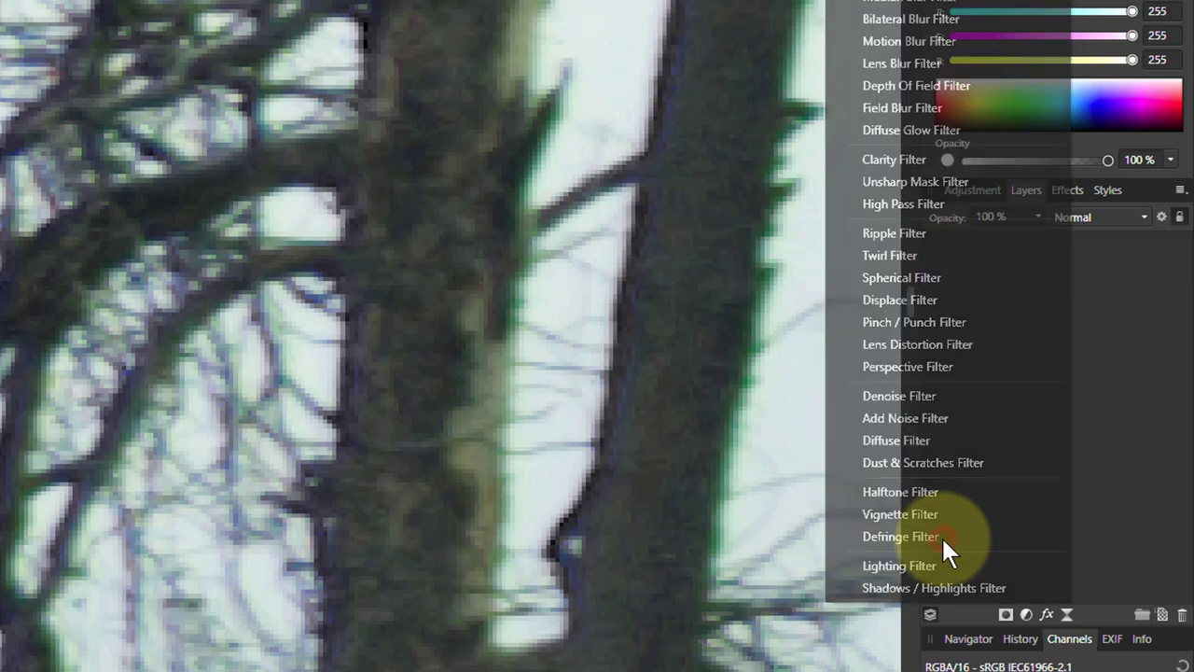
pyautogui.click(902, 535)
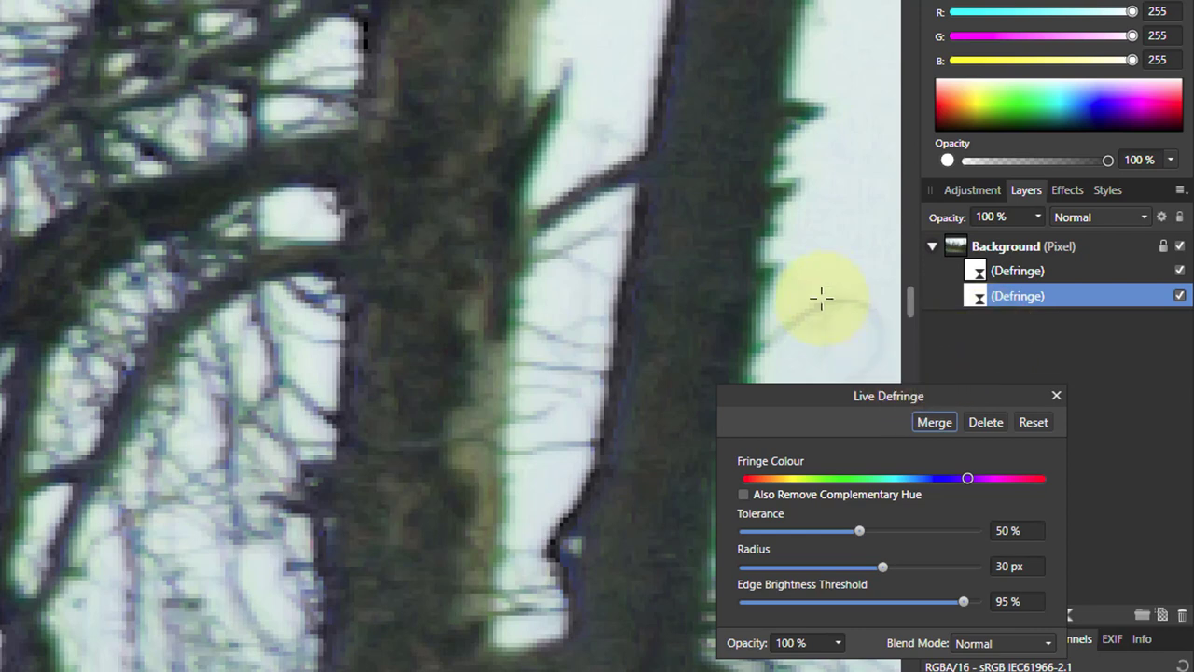
pyautogui.moveTo(765, 272)
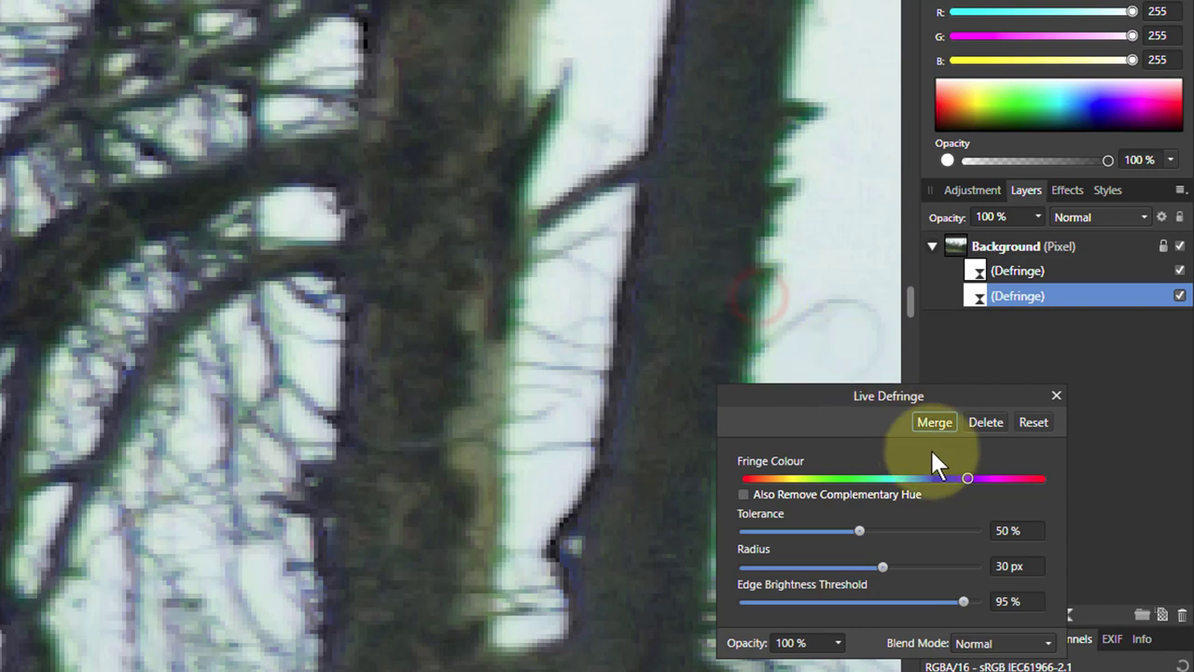
# - Target the second defringe at green with a 39% edge brightness threshold
pyautogui.moveTo(967, 478); pyautogui.dragTo(843, 477)
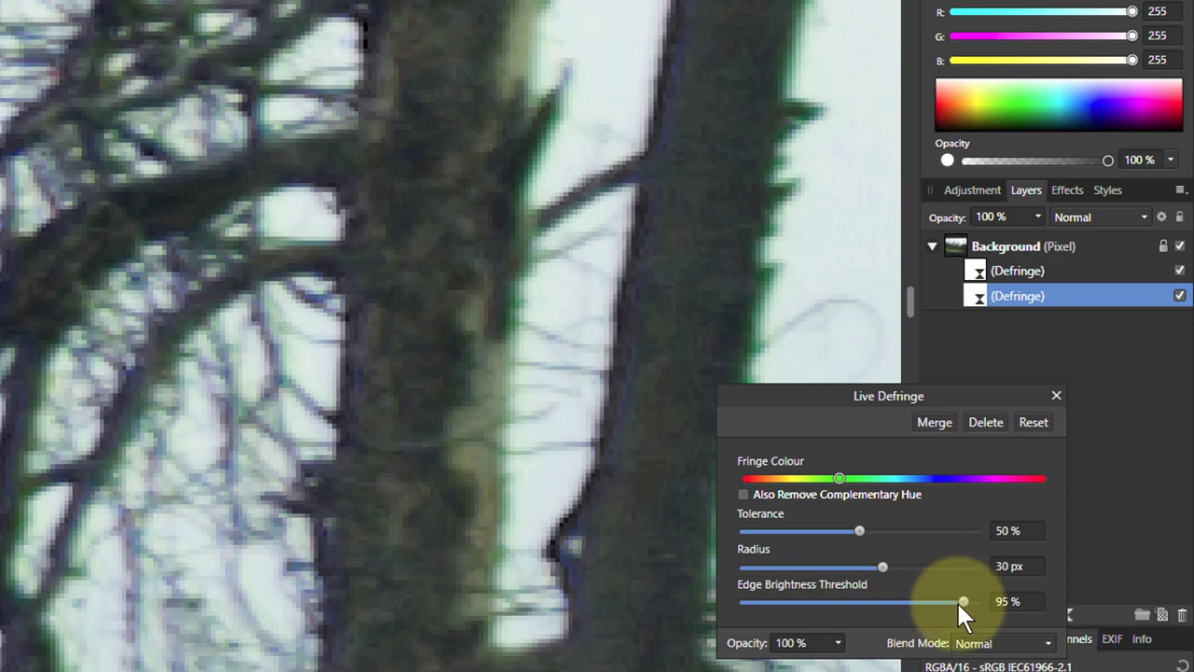
pyautogui.moveTo(963, 601); pyautogui.dragTo(916, 601)
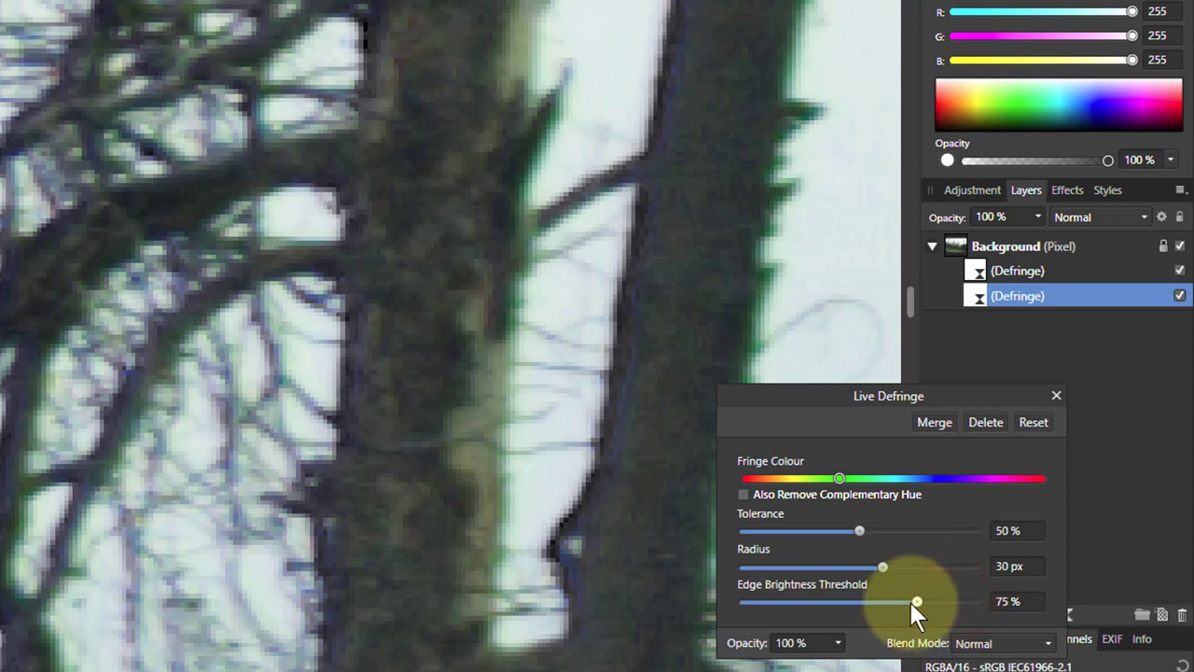
pyautogui.moveTo(918, 601); pyautogui.dragTo(833, 600)
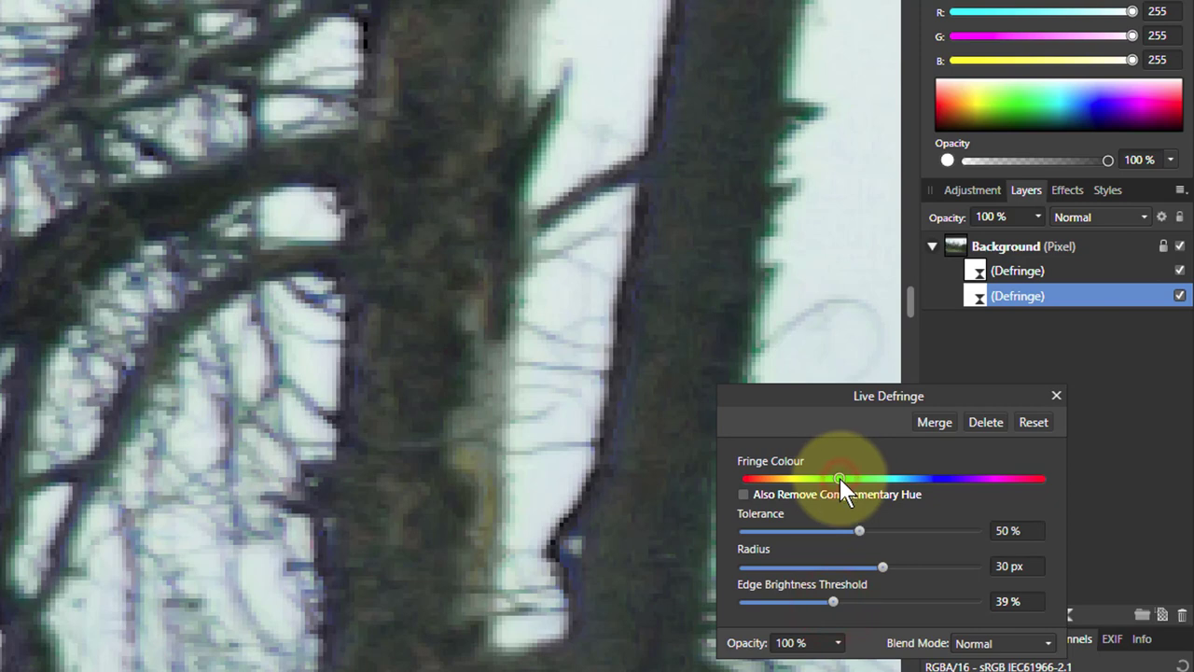
pyautogui.moveTo(840, 478); pyautogui.dragTo(818, 478)
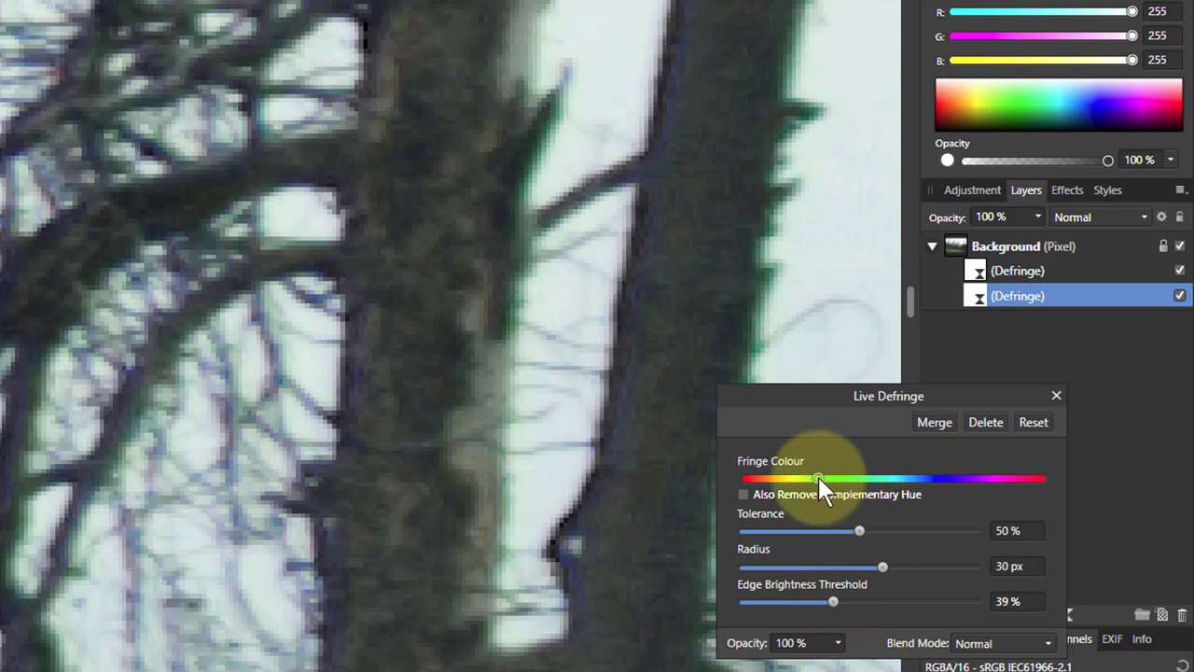
pyautogui.moveTo(817, 478); pyautogui.dragTo(843, 478)
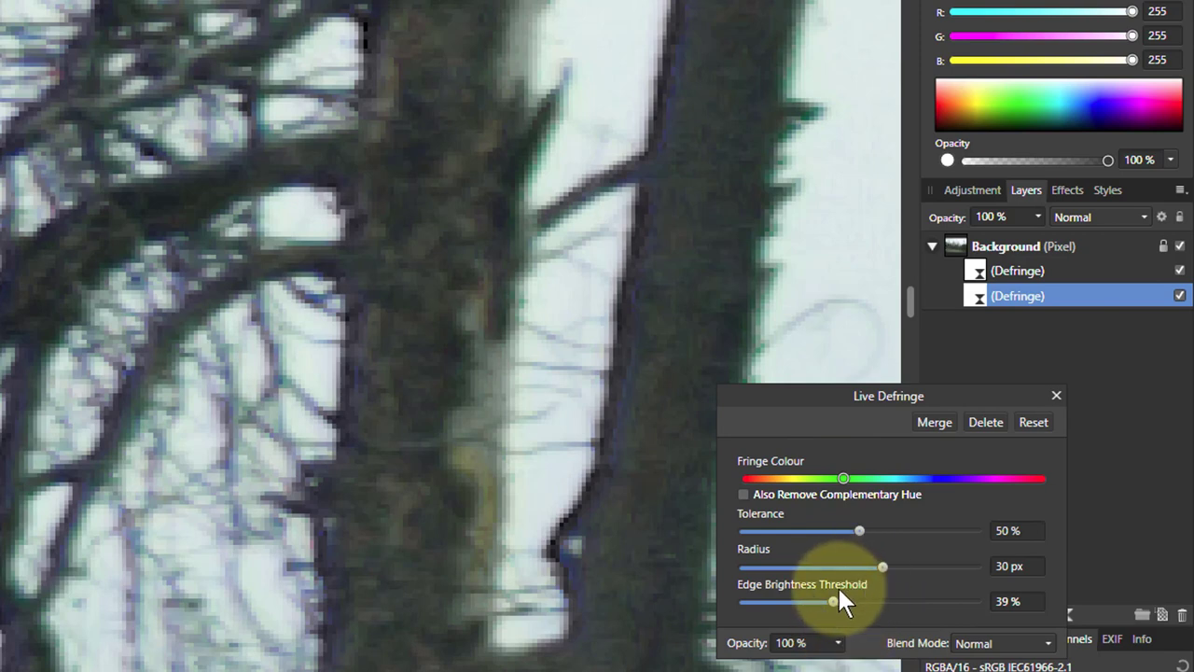
pyautogui.moveTo(799, 522)
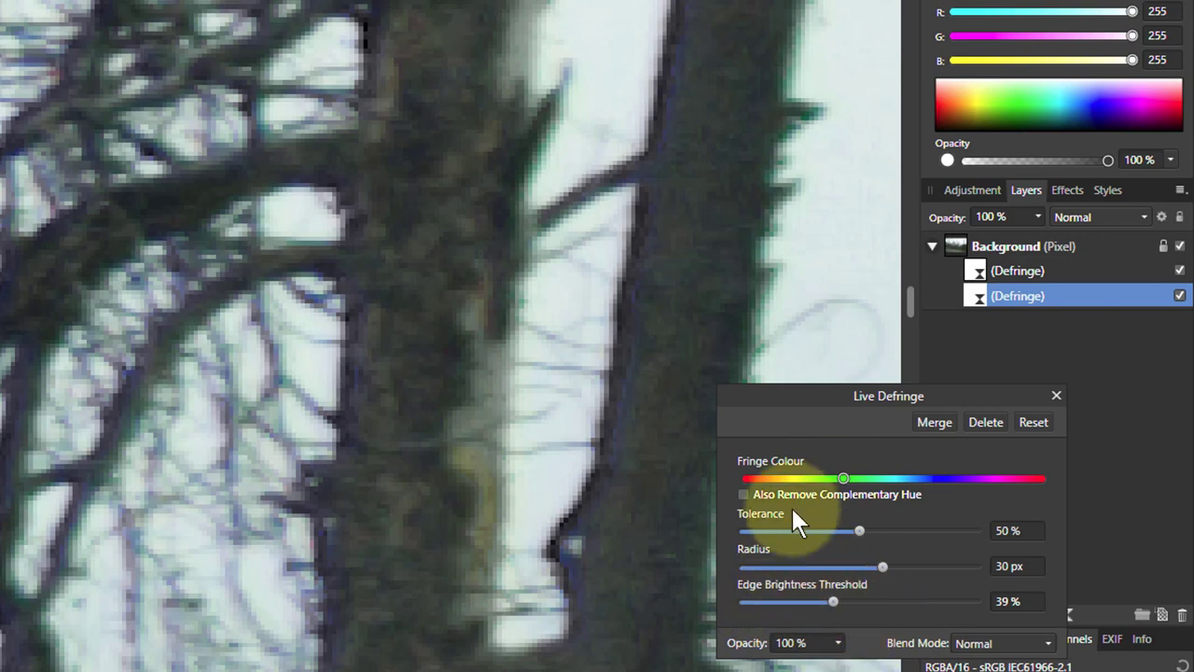
# - Widen the green defringe radius to about 41 px and adjust its colour tolerance
pyautogui.moveTo(884, 567); pyautogui.dragTo(896, 568)
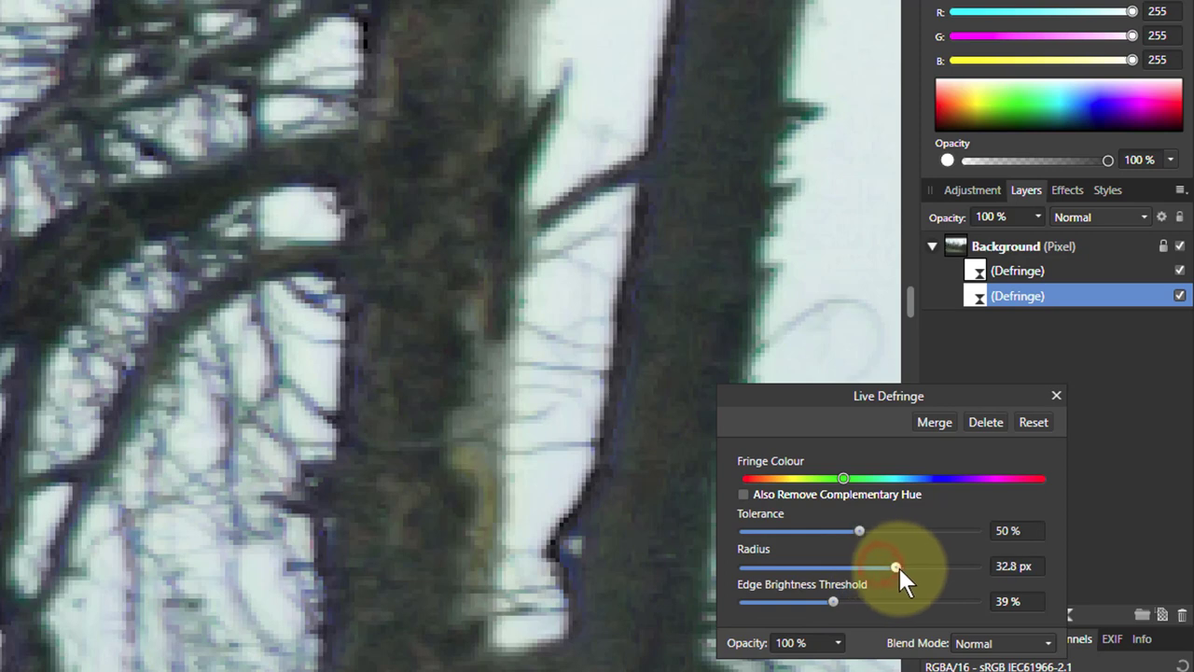
pyautogui.moveTo(896, 567); pyautogui.dragTo(955, 567)
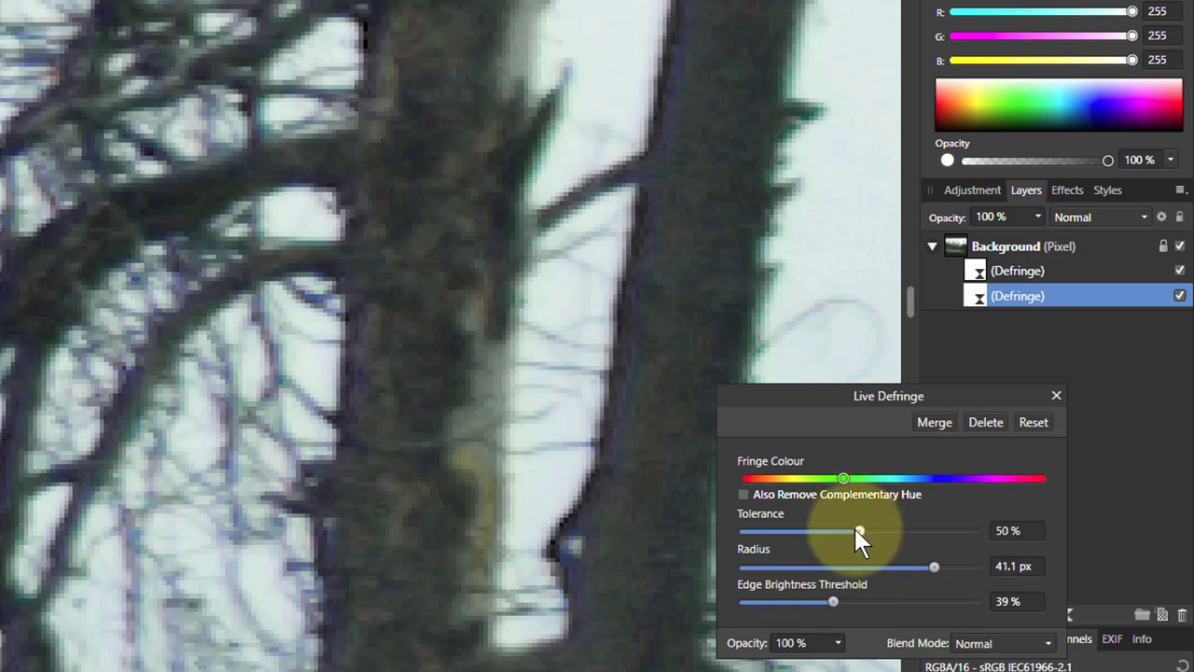
pyautogui.moveTo(858, 530); pyautogui.dragTo(965, 530)
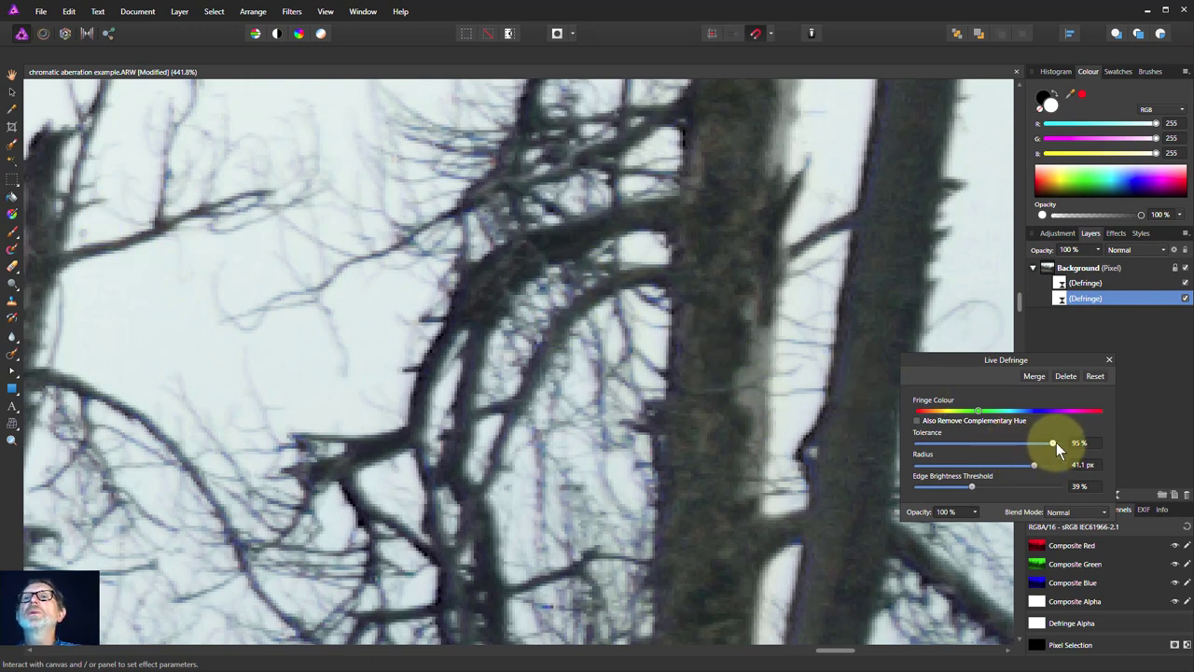
# - Set the green defringe to 71% tolerance, 55.7 px radius and 58% edge brightness threshold
pyautogui.moveTo(1052, 442); pyautogui.dragTo(1026, 443)
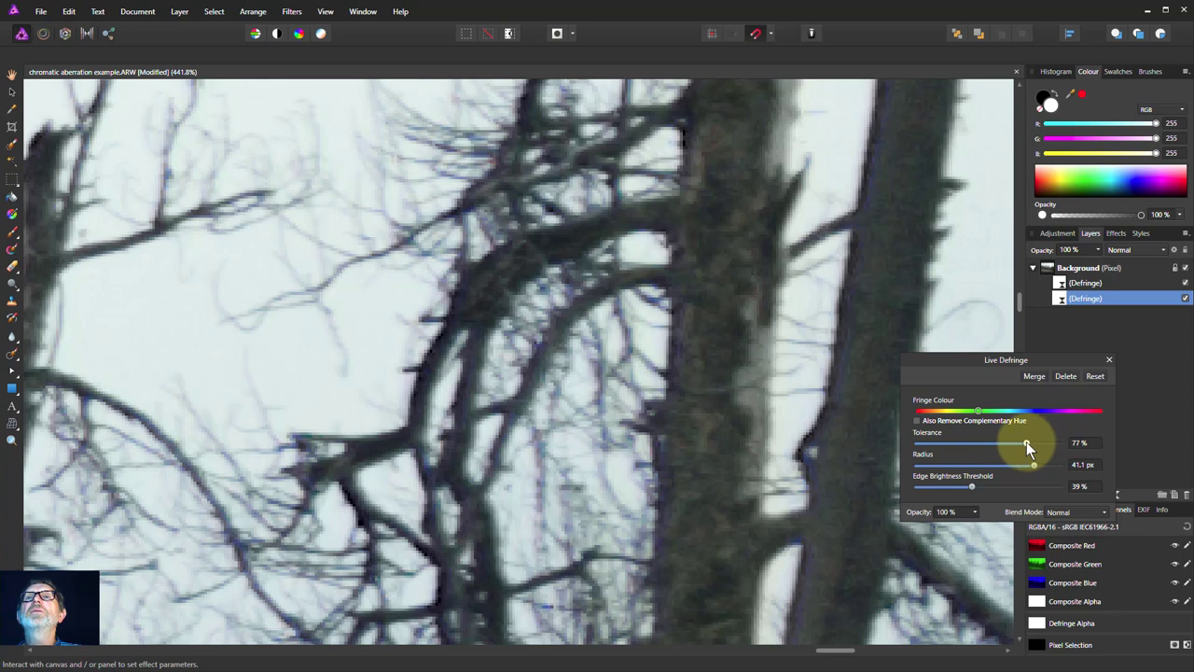
pyautogui.moveTo(1026, 442); pyautogui.dragTo(1019, 442)
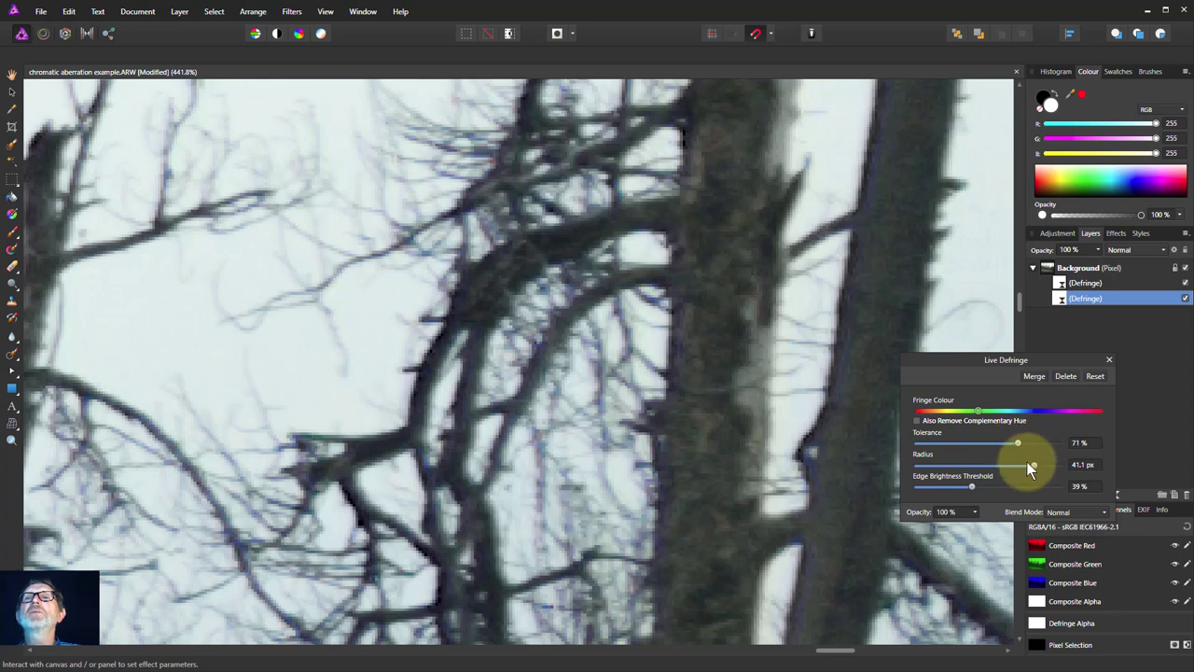
pyautogui.moveTo(1030, 466); pyautogui.dragTo(982, 466)
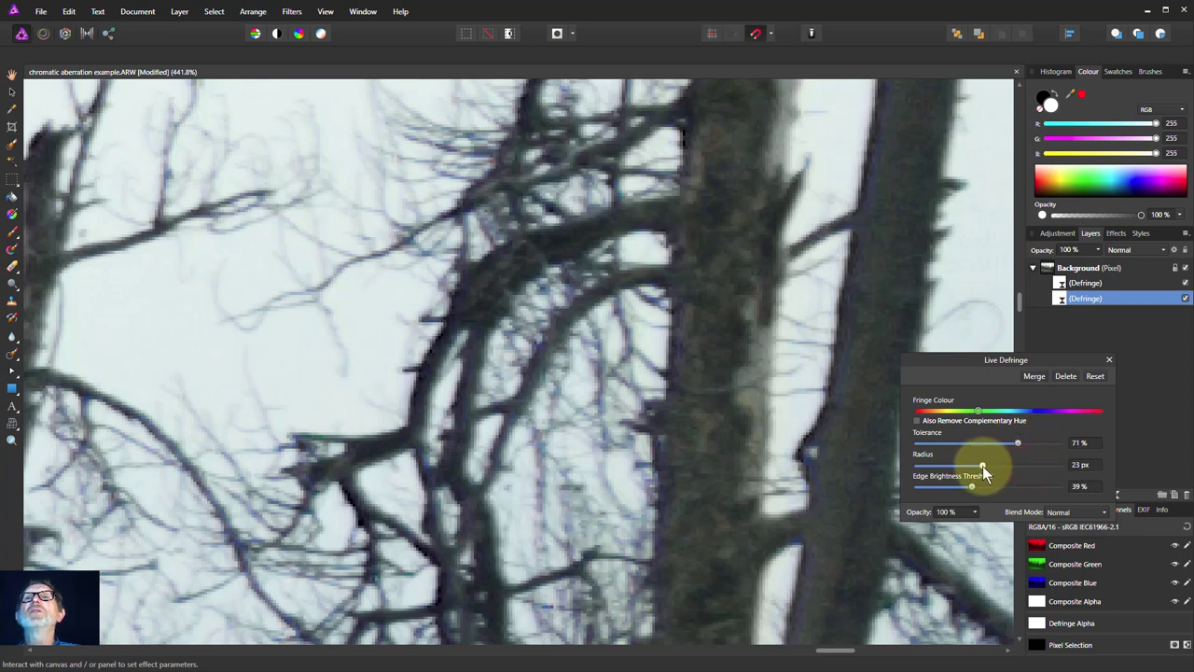
pyautogui.moveTo(981, 464); pyautogui.dragTo(1017, 465)
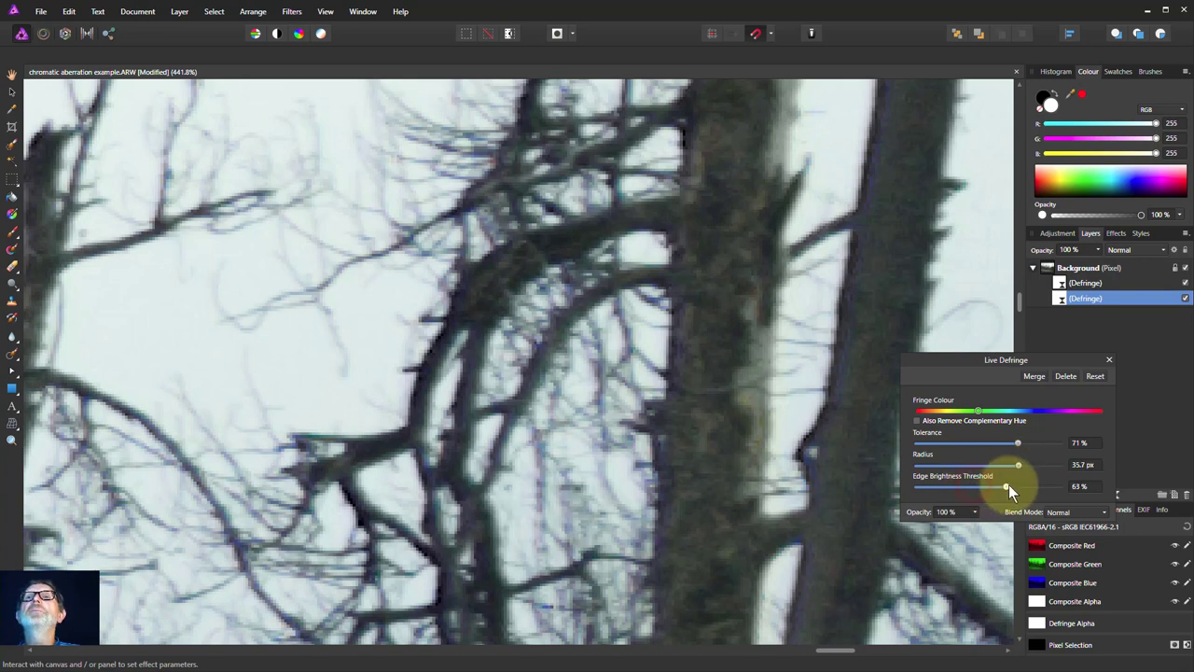
pyautogui.moveTo(1006, 485); pyautogui.dragTo(998, 486)
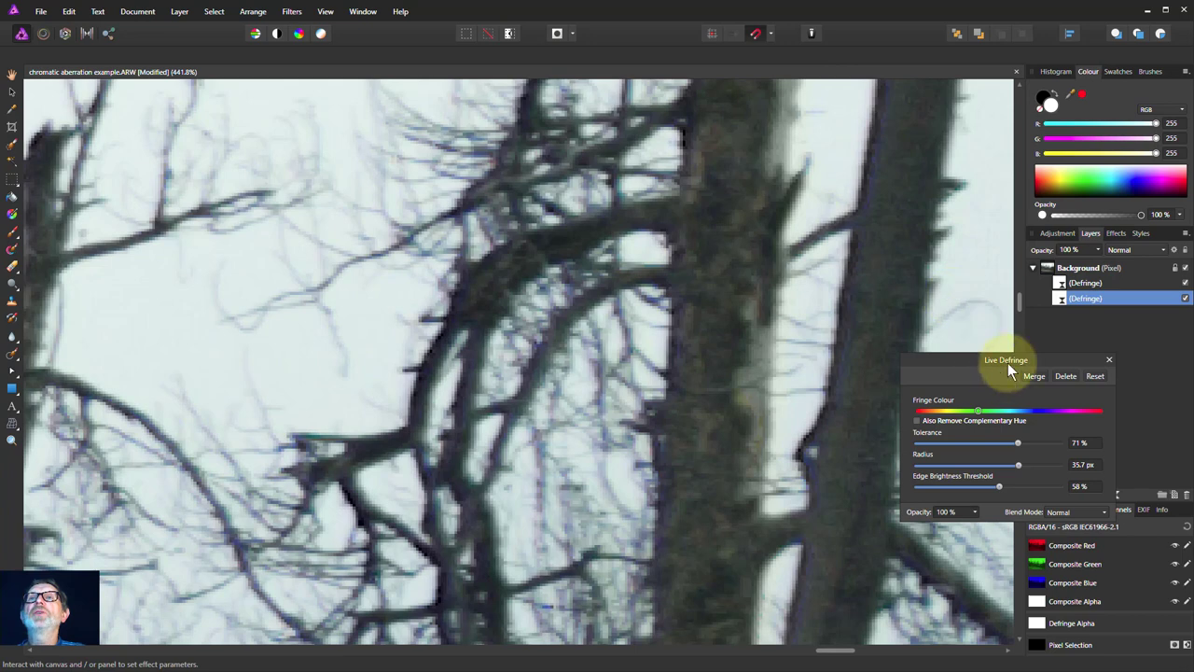
pyautogui.moveTo(1062, 377)
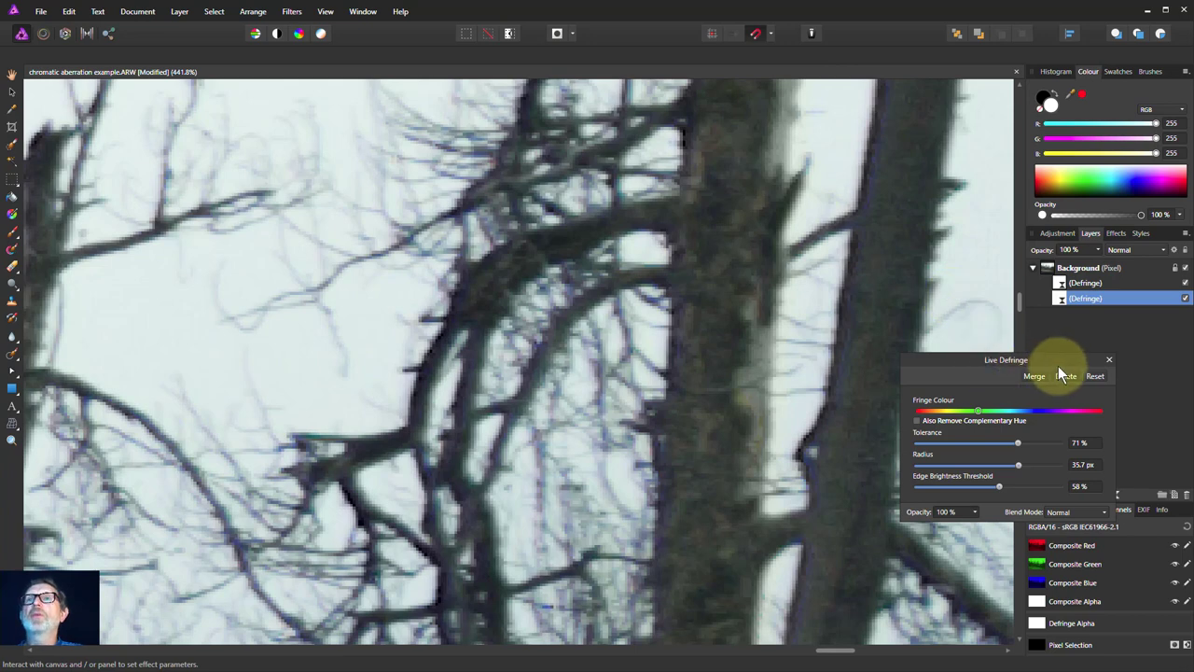